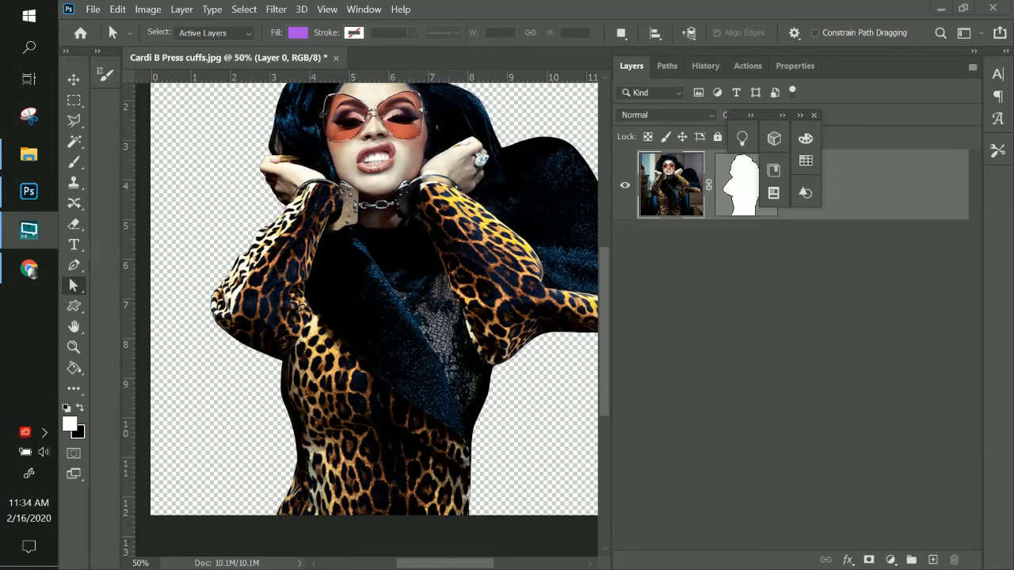
{"action": "mouse_move", "coordinate": [447, 358]}
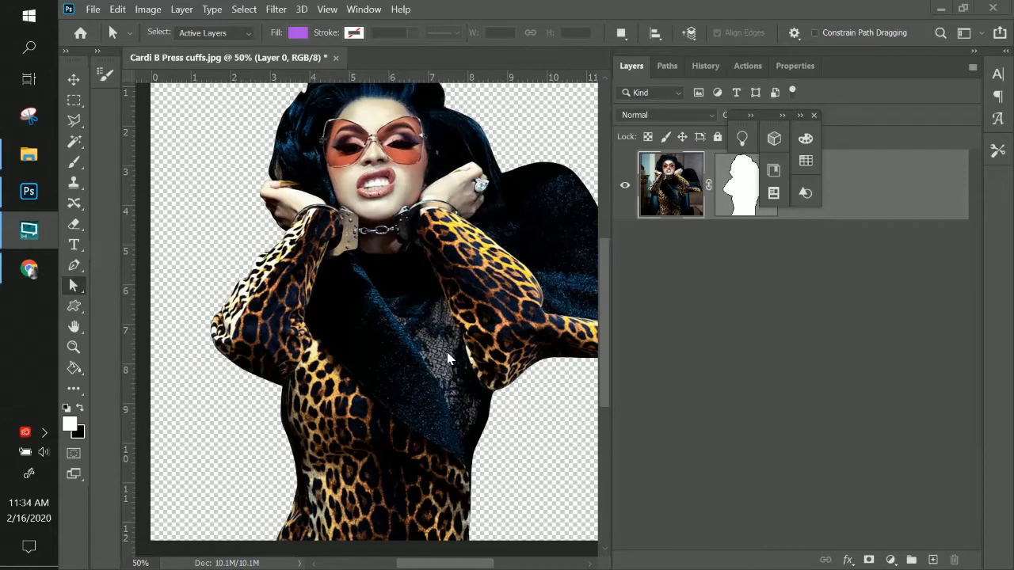
{"action": "mouse_move", "coordinate": [457, 413]}
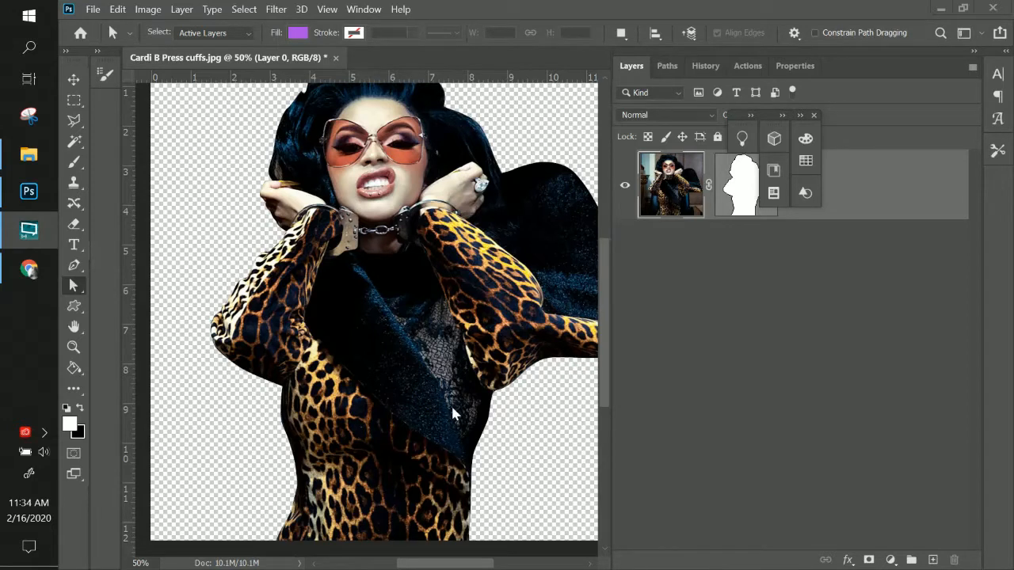
{"action": "mouse_move", "coordinate": [282, 510]}
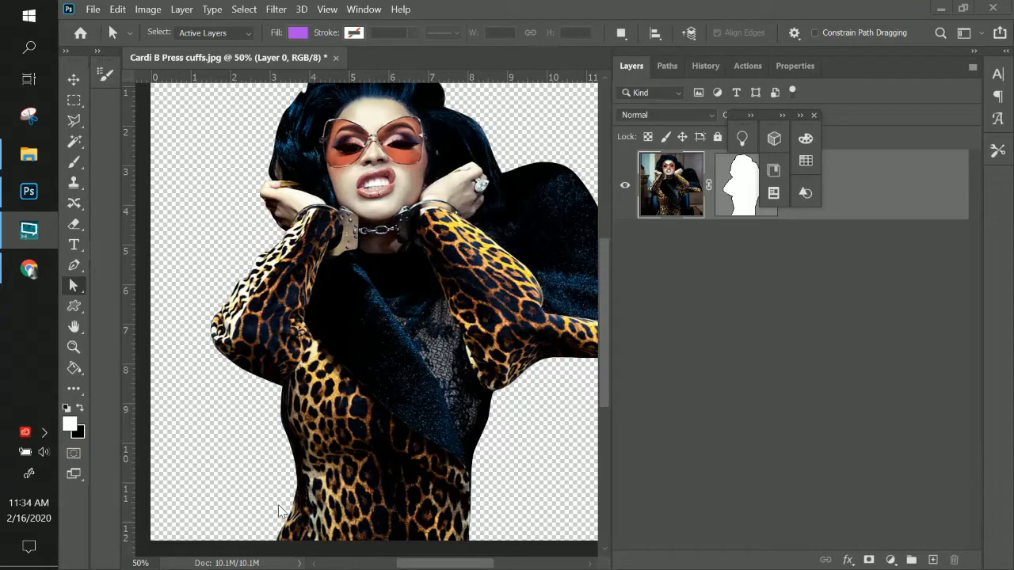
{"action": "mouse_move", "coordinate": [257, 539]}
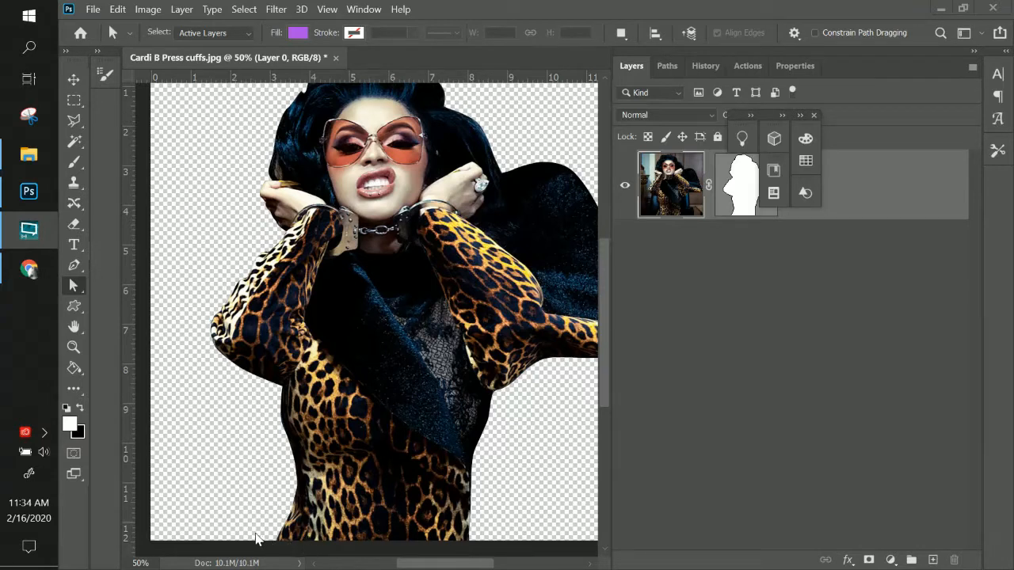
{"action": "mouse_move", "coordinate": [466, 551]}
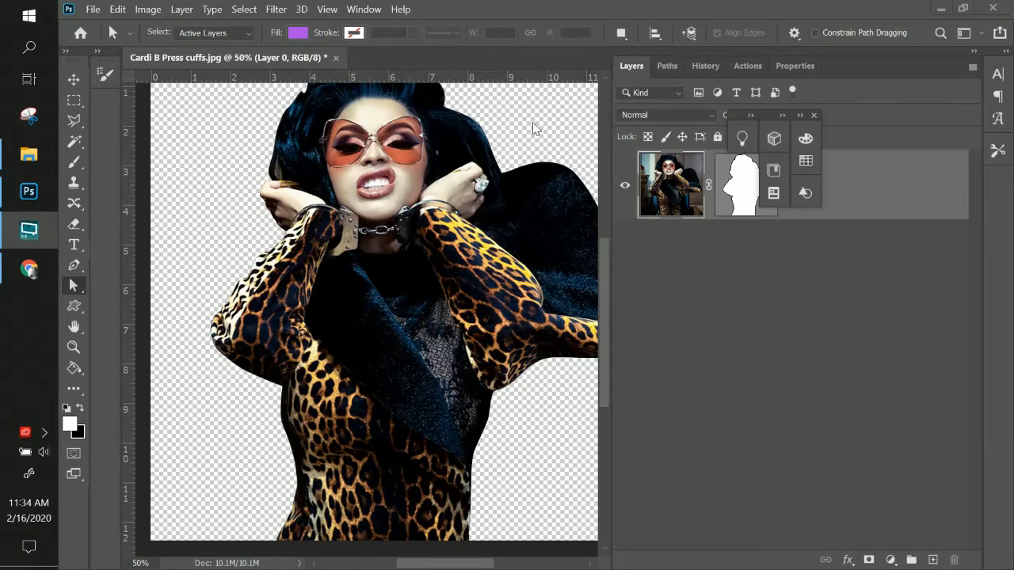
{"action": "mouse_move", "coordinate": [299, 533]}
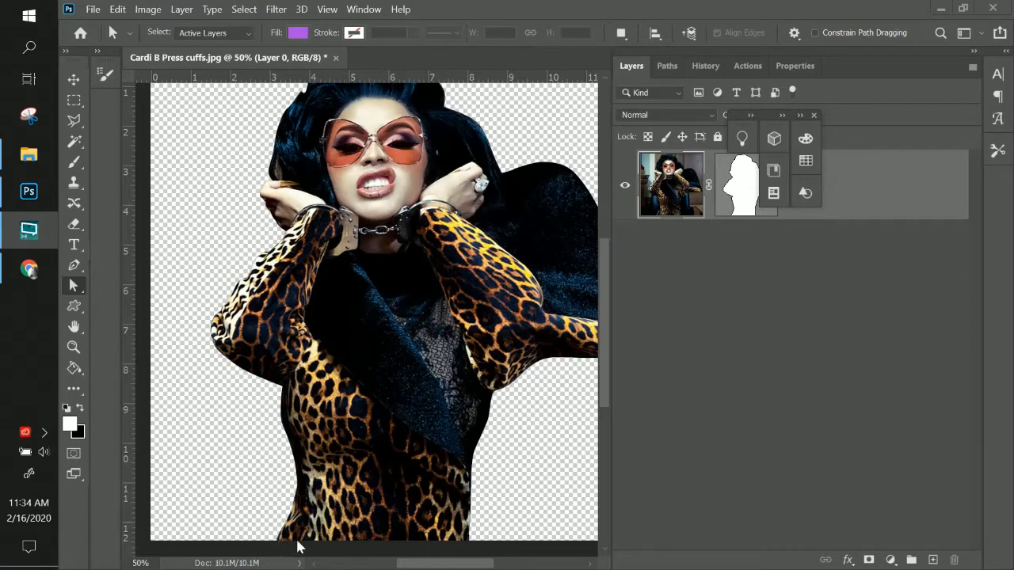
{"action": "mouse_move", "coordinate": [466, 546]}
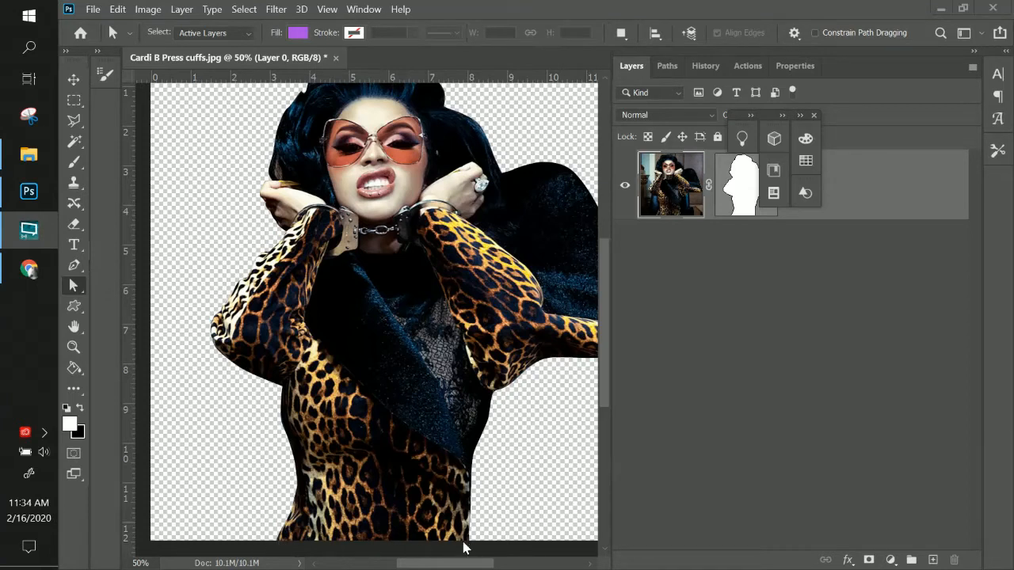
{"action": "mouse_move", "coordinate": [506, 428]}
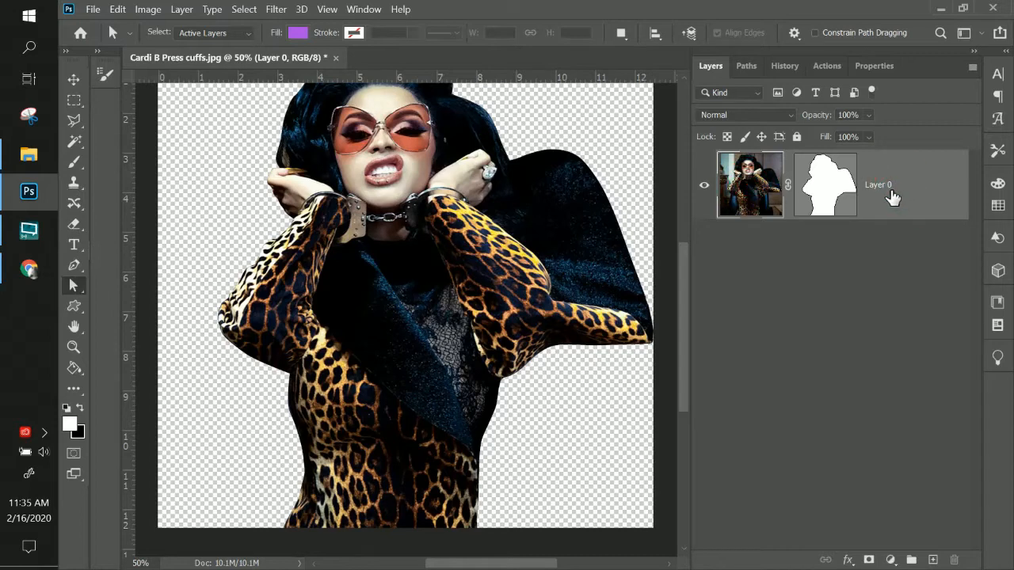
Step: Scale the cut-out portrait down with Free Transform so it sits smaller and higher
{"action": "key", "text": "ctrl+t"}
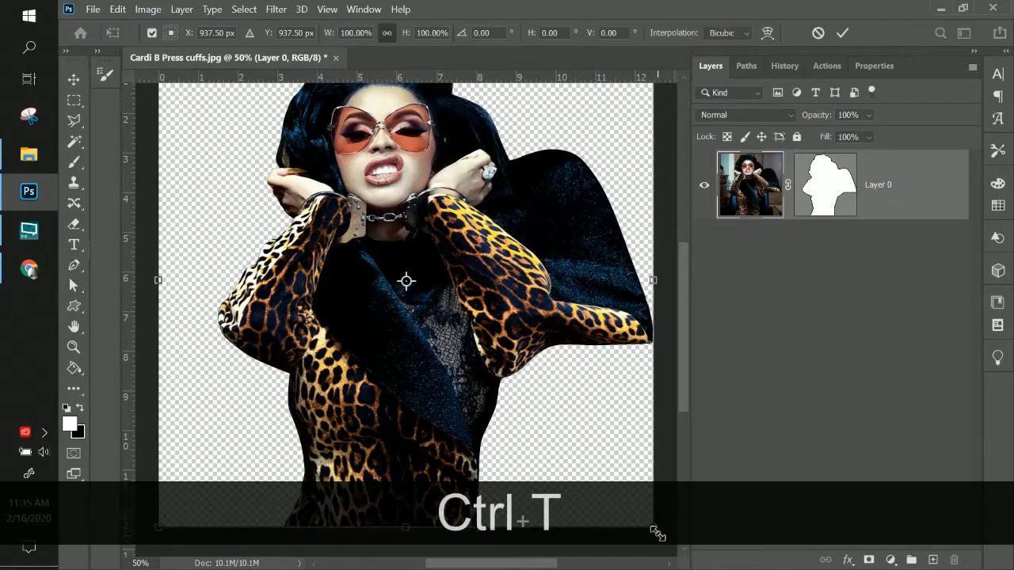
{"action": "left_click_drag", "start_coordinate": [657, 532], "coordinate": [587, 463]}
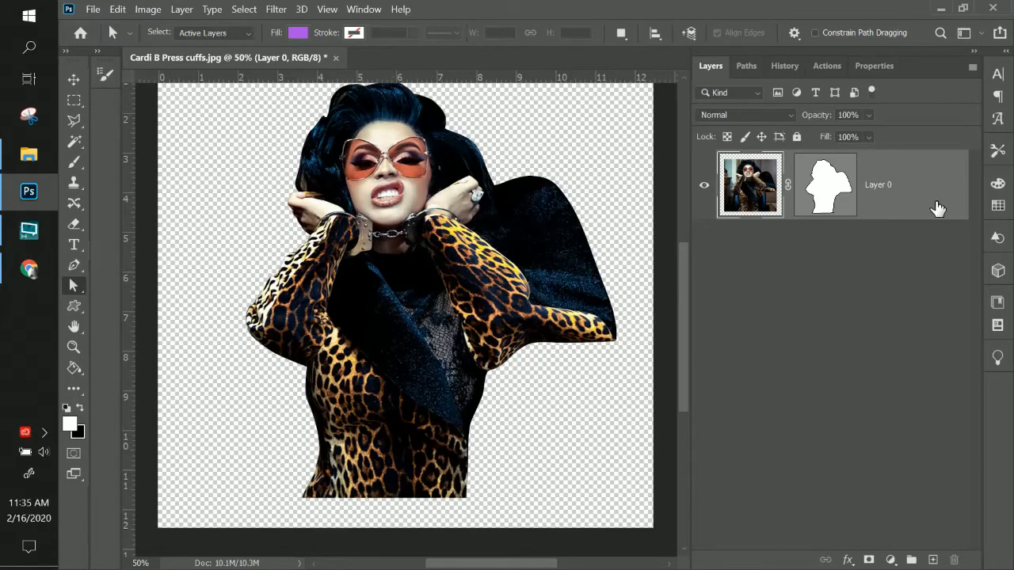
Step: Rasterize the portrait's vector mask and apply it, leaving a plain unmasked cut-out layer
{"action": "right_click", "coordinate": [826, 184]}
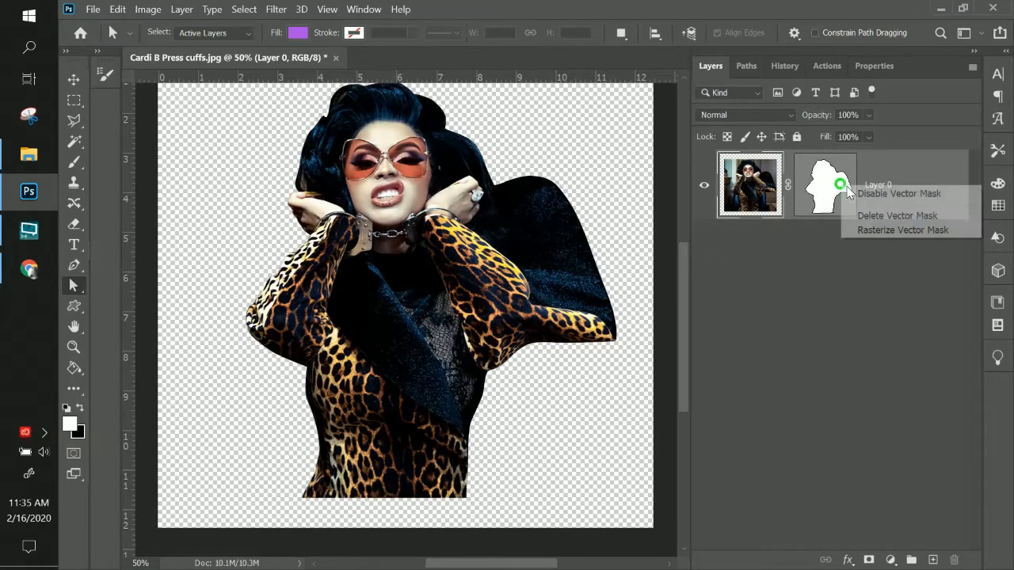
{"action": "left_click", "coordinate": [903, 230]}
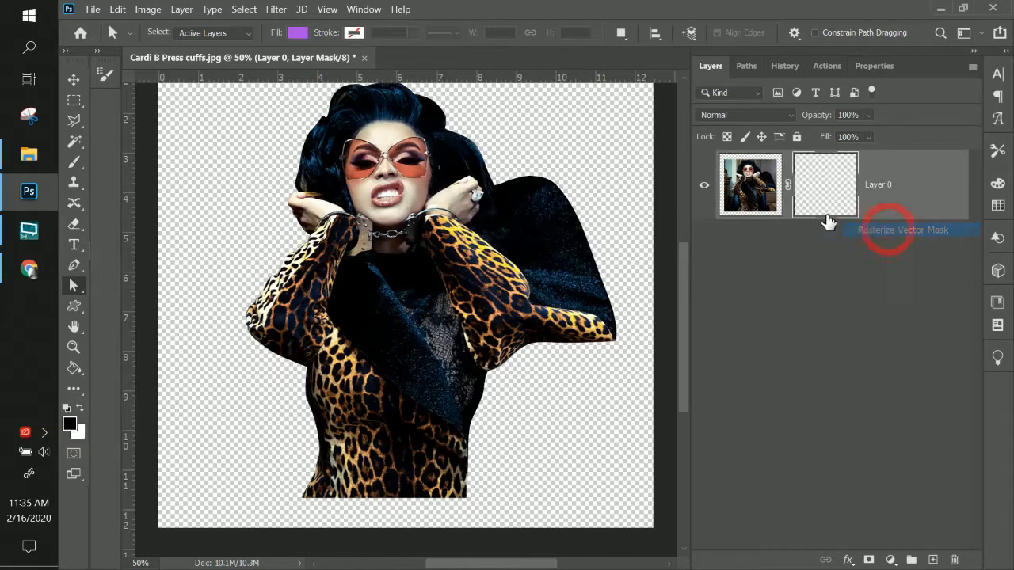
{"action": "right_click", "coordinate": [826, 184]}
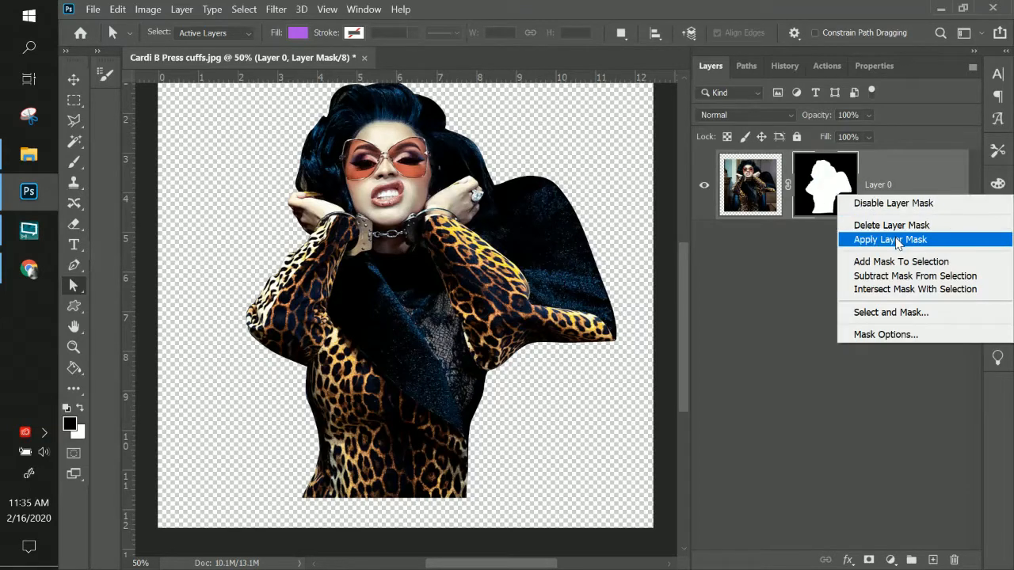
{"action": "left_click", "coordinate": [890, 239]}
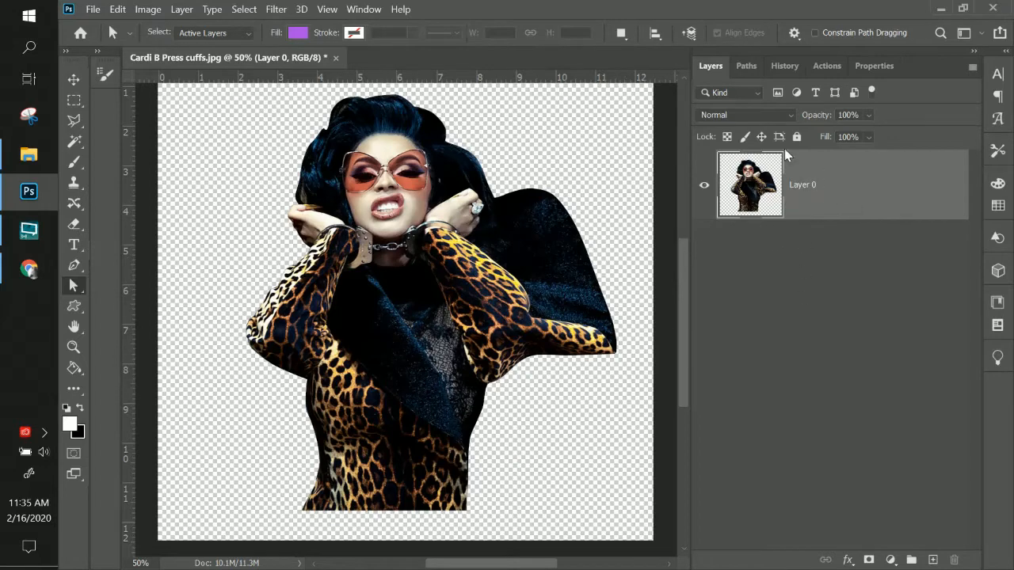
{"action": "mouse_move", "coordinate": [463, 246]}
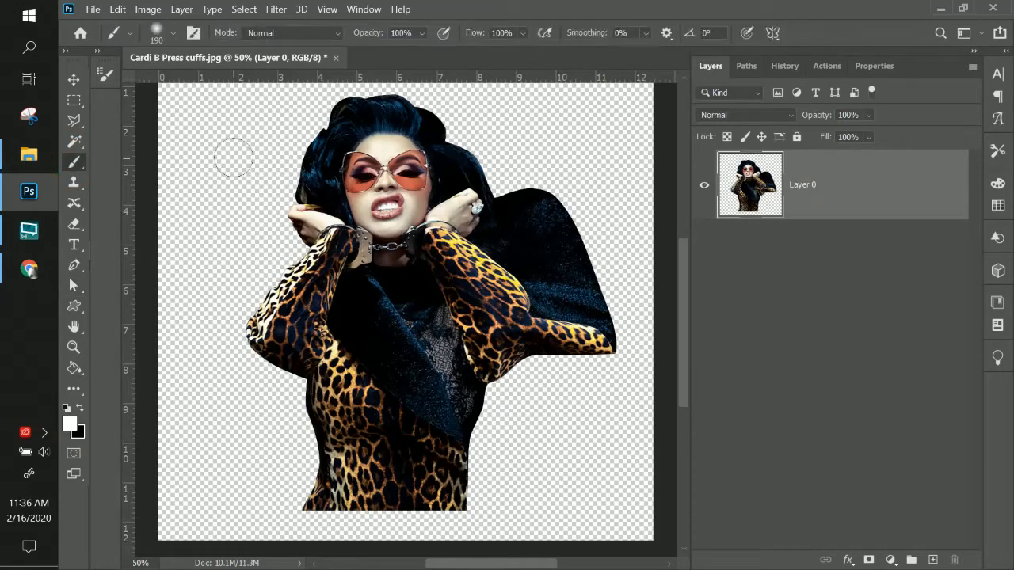
{"action": "mouse_move", "coordinate": [219, 307]}
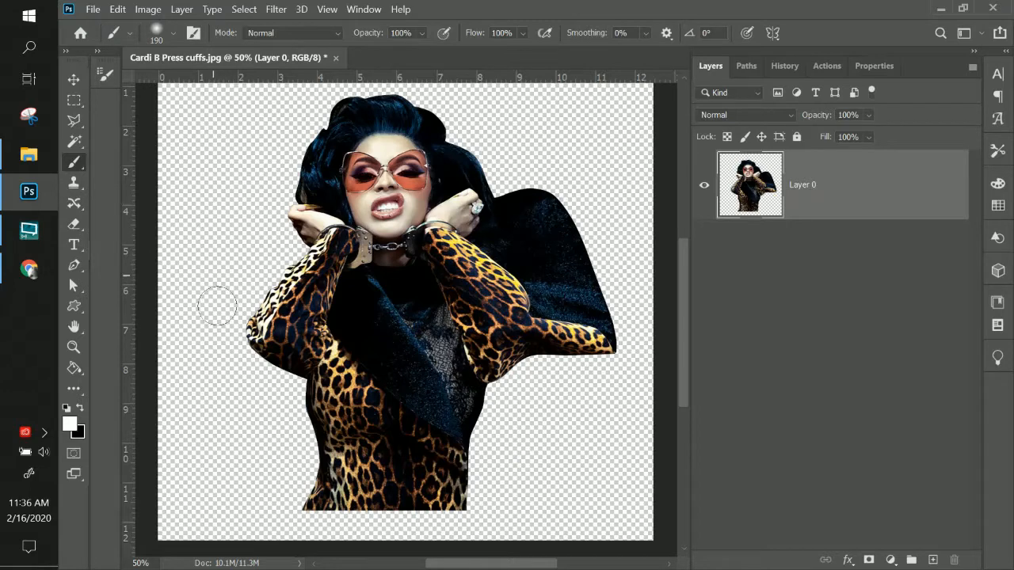
{"action": "mouse_move", "coordinate": [225, 498]}
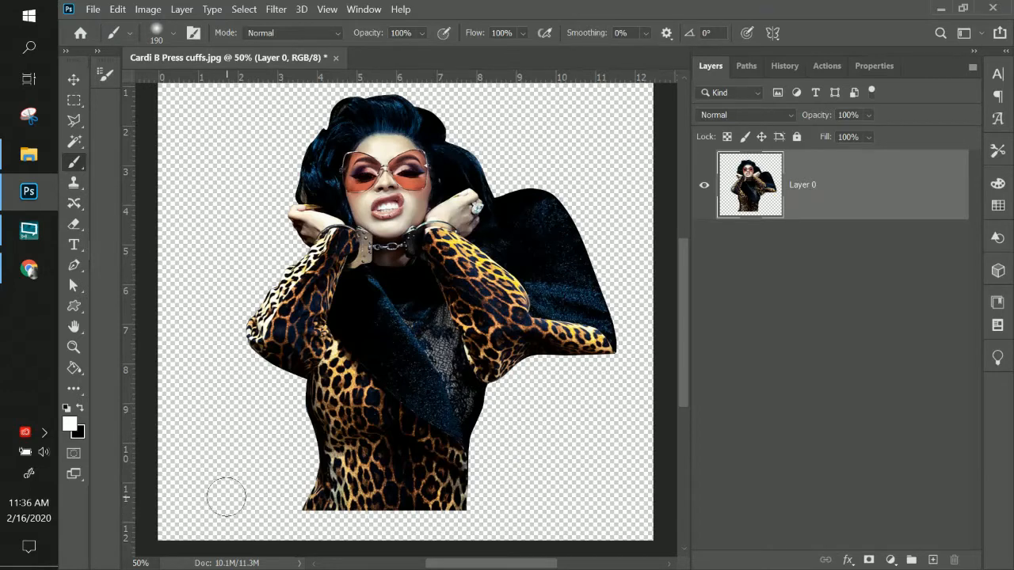
{"action": "mouse_move", "coordinate": [395, 364]}
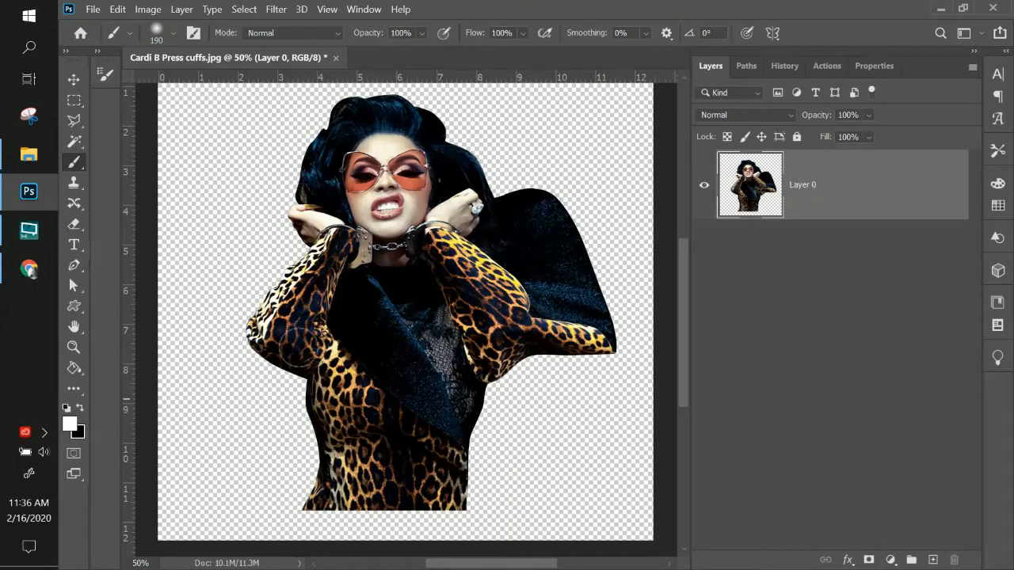
{"action": "mouse_move", "coordinate": [621, 381]}
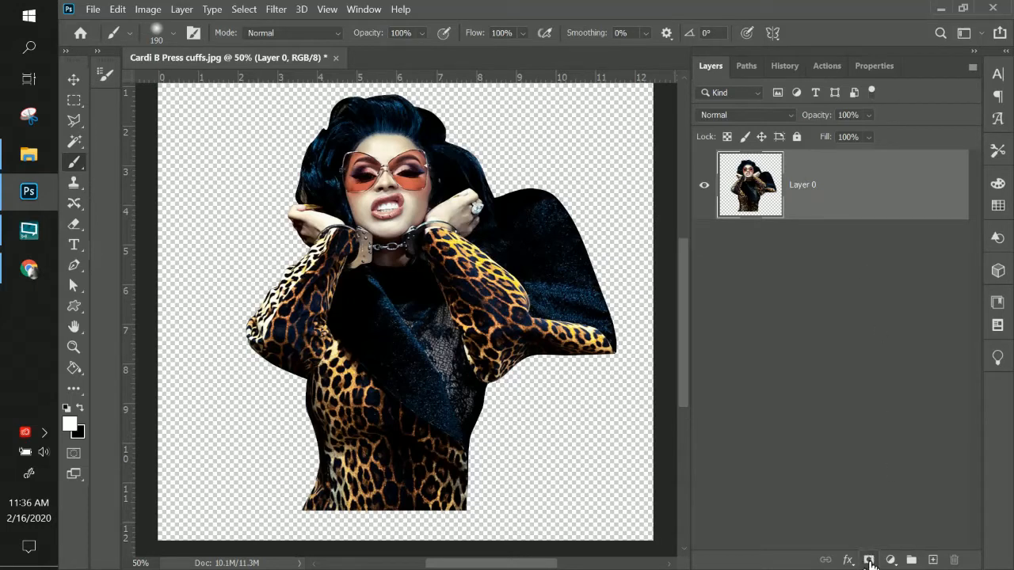
Step: Add a layer mask and paint its bottom edge with a large soft black brush, undoing stray strokes
{"action": "left_click", "coordinate": [868, 561]}
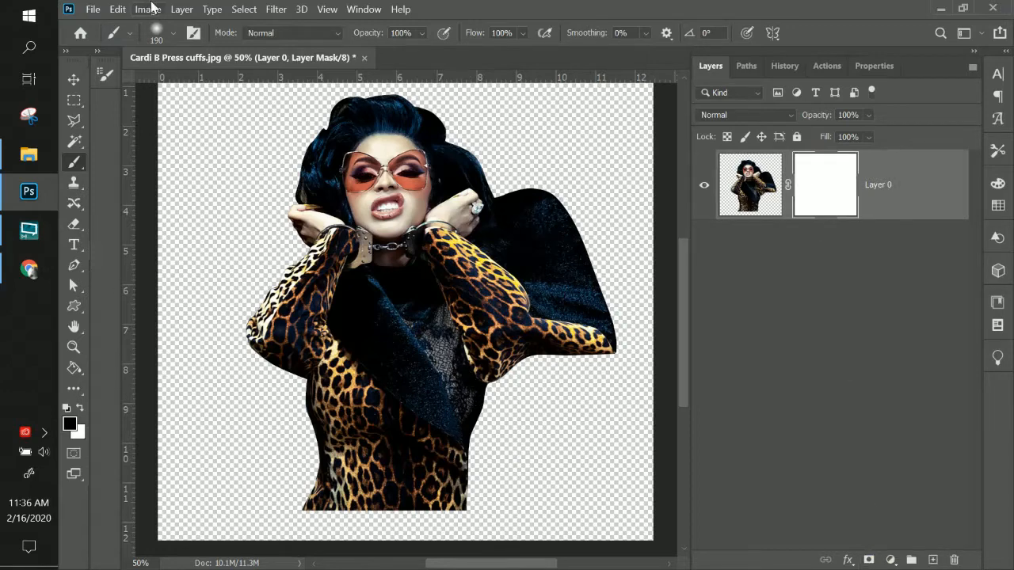
{"action": "left_click", "coordinate": [157, 32]}
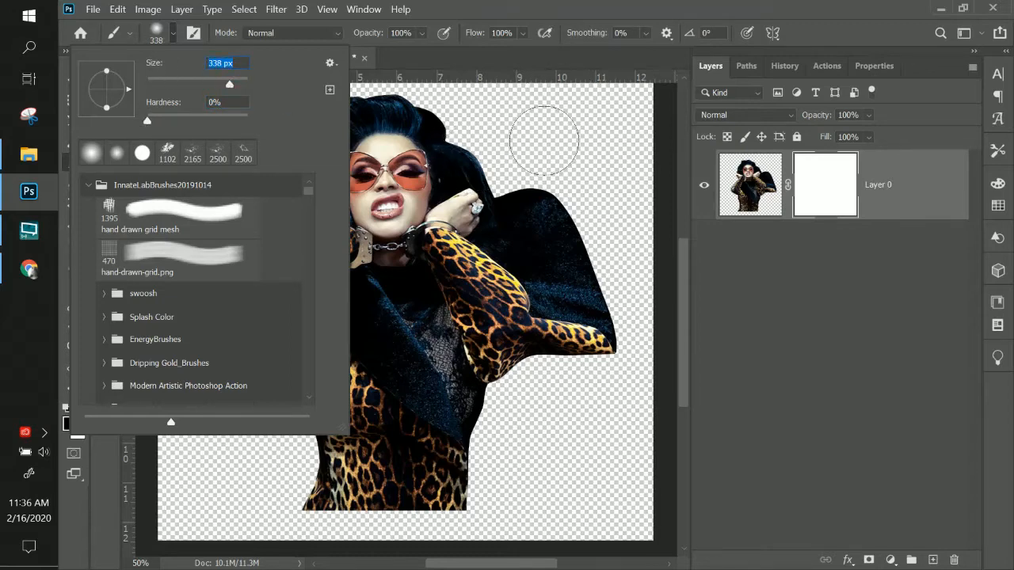
{"action": "key", "text": "ctrl+z"}
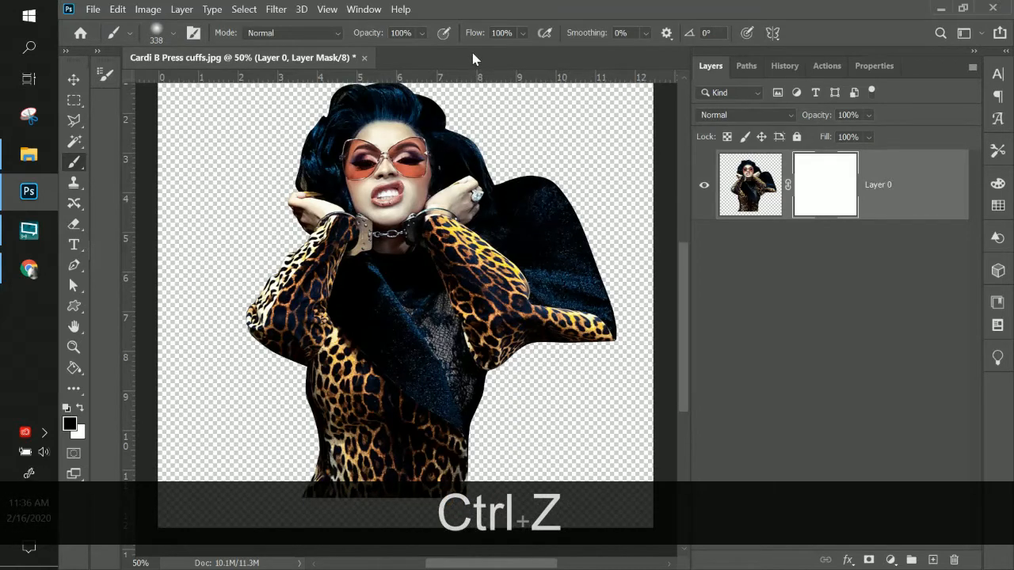
{"action": "key", "text": "ctrl+z"}
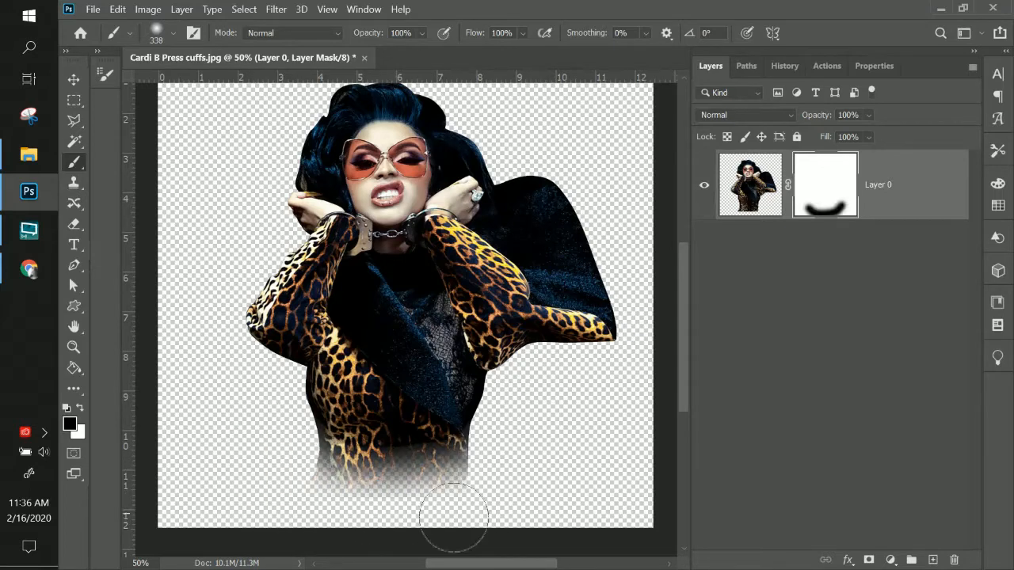
{"action": "key", "text": "ctrl+z"}
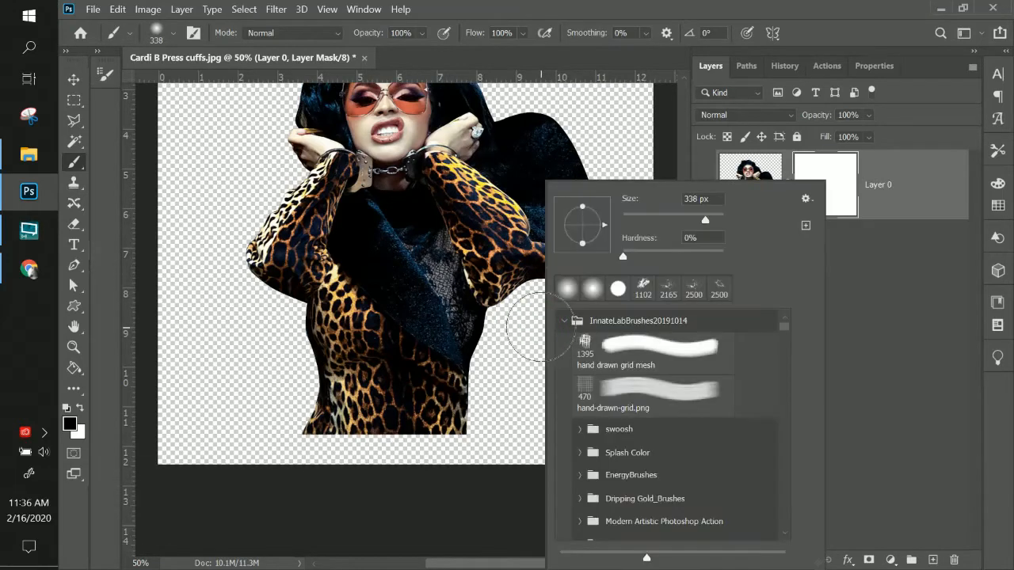
{"action": "left_click_drag", "start_coordinate": [705, 218], "coordinate": [713, 219]}
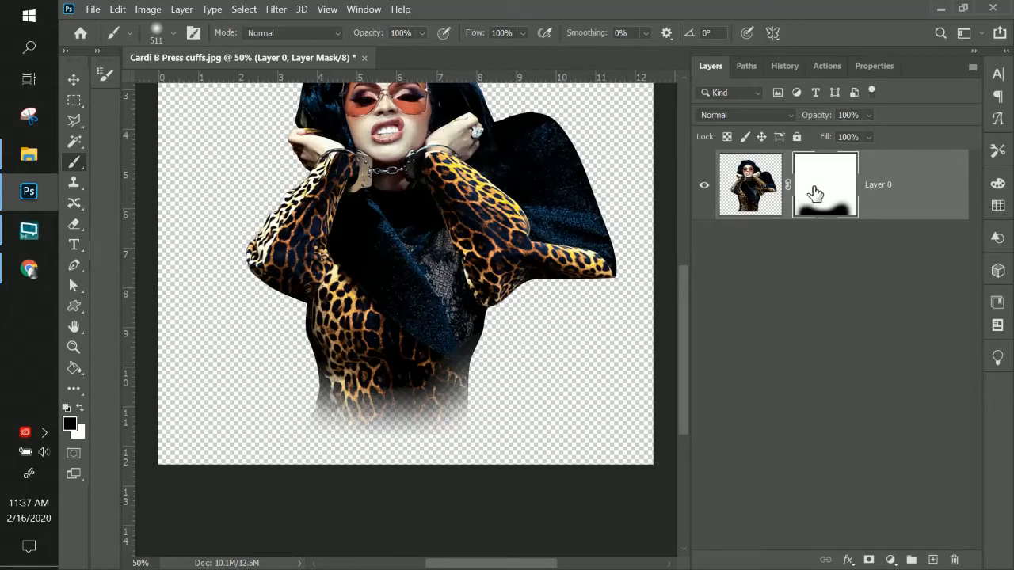
Step: Add a new layer beneath the portrait and fill it with magenta #ff00e4 using the Paint Bucket
{"action": "left_click", "coordinate": [938, 561]}
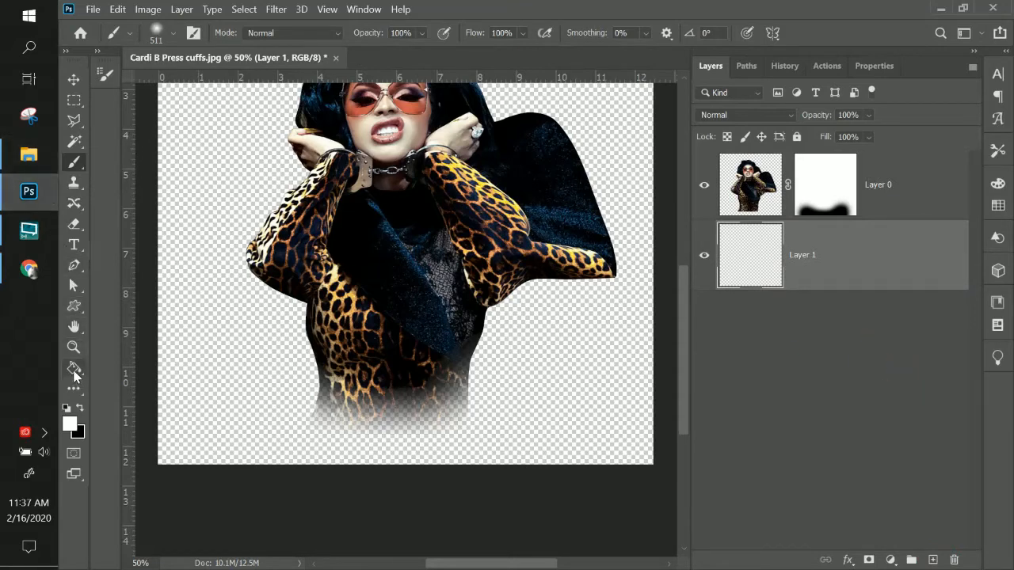
{"action": "left_click", "coordinate": [73, 368]}
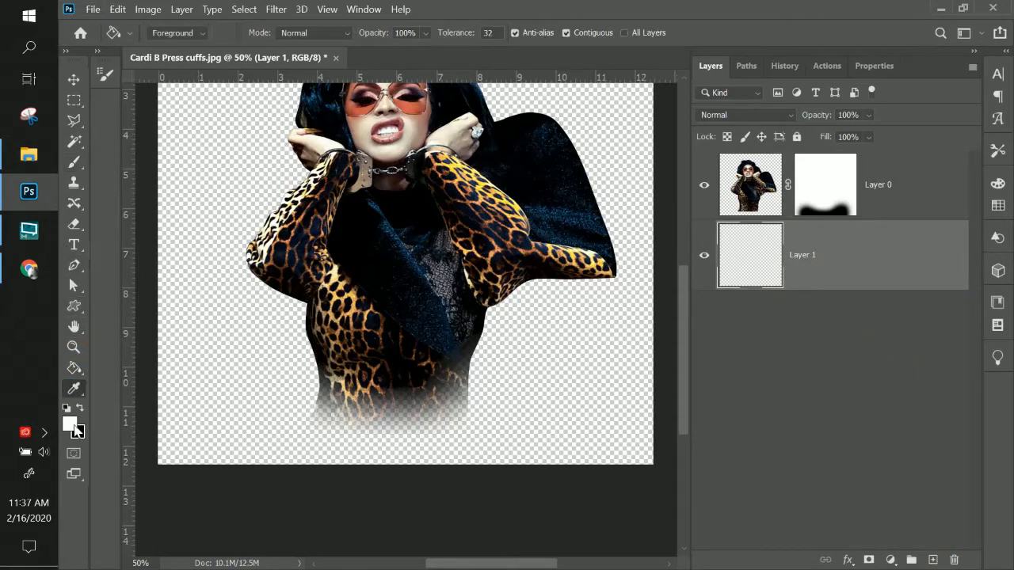
{"action": "left_click", "coordinate": [70, 425]}
{"action": "type", "text": "ff00e4"}
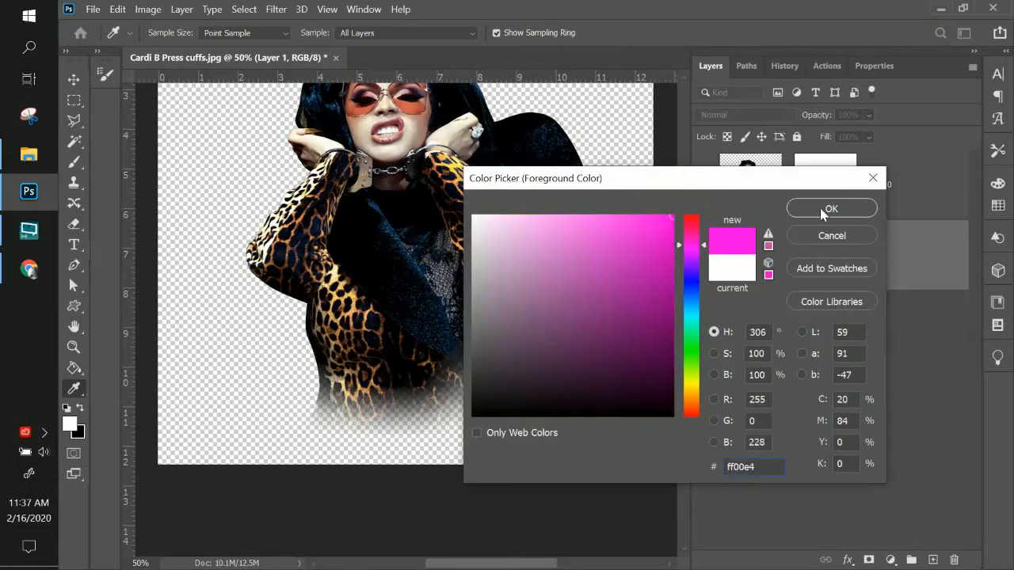
{"action": "left_click", "coordinate": [830, 209]}
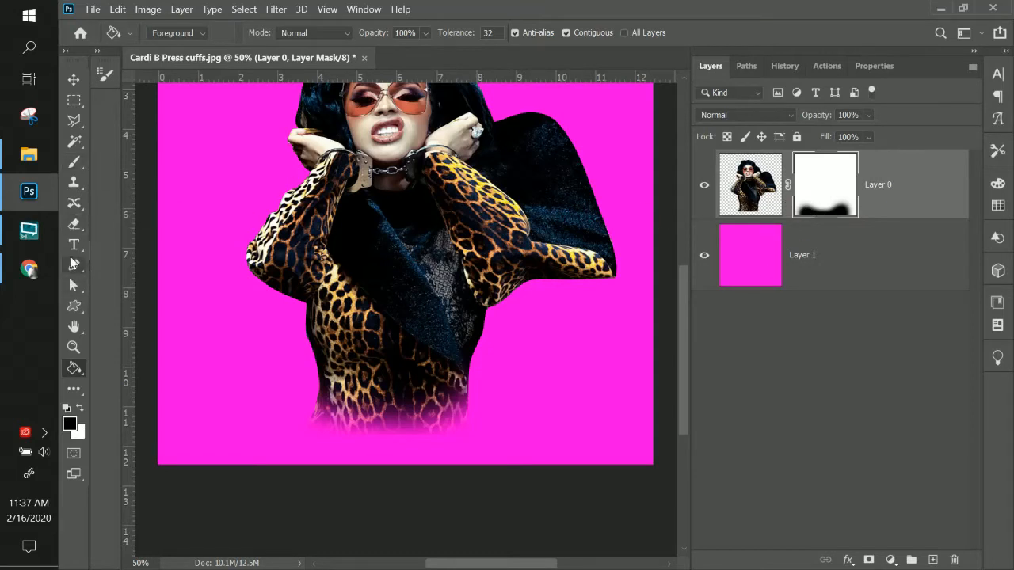
{"action": "left_click", "coordinate": [73, 161]}
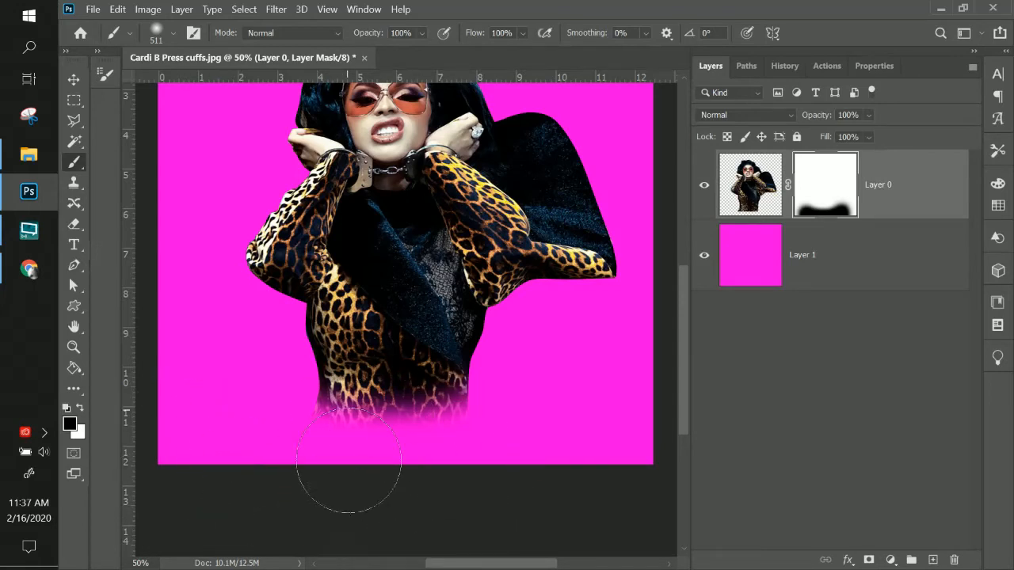
Step: Restore the mask's bottom with white, then fade the portrait's lower edge again with soft black strokes
{"action": "left_click_drag", "start_coordinate": [349, 460], "coordinate": [441, 298]}
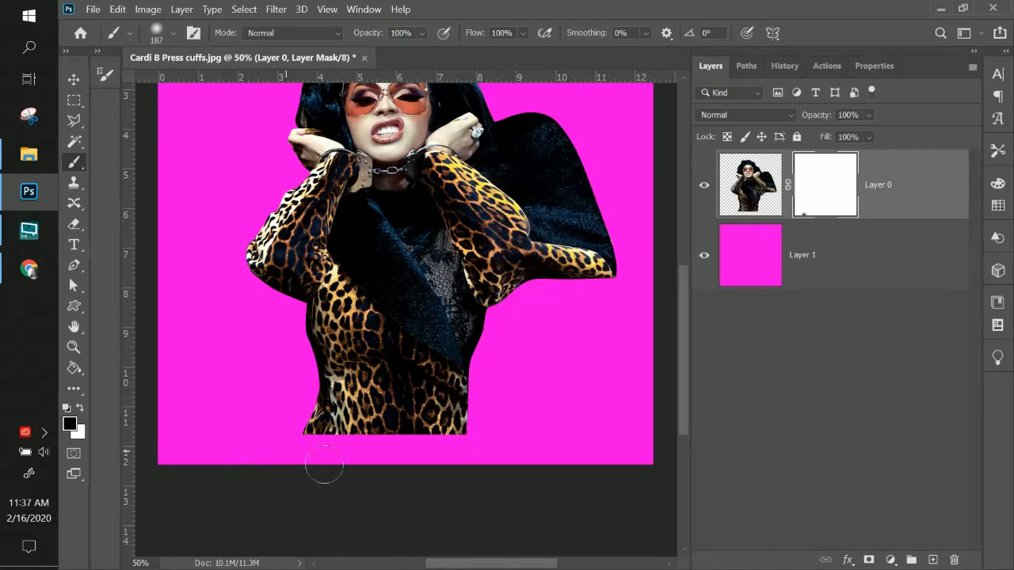
{"action": "left_click_drag", "start_coordinate": [324, 463], "coordinate": [393, 447]}
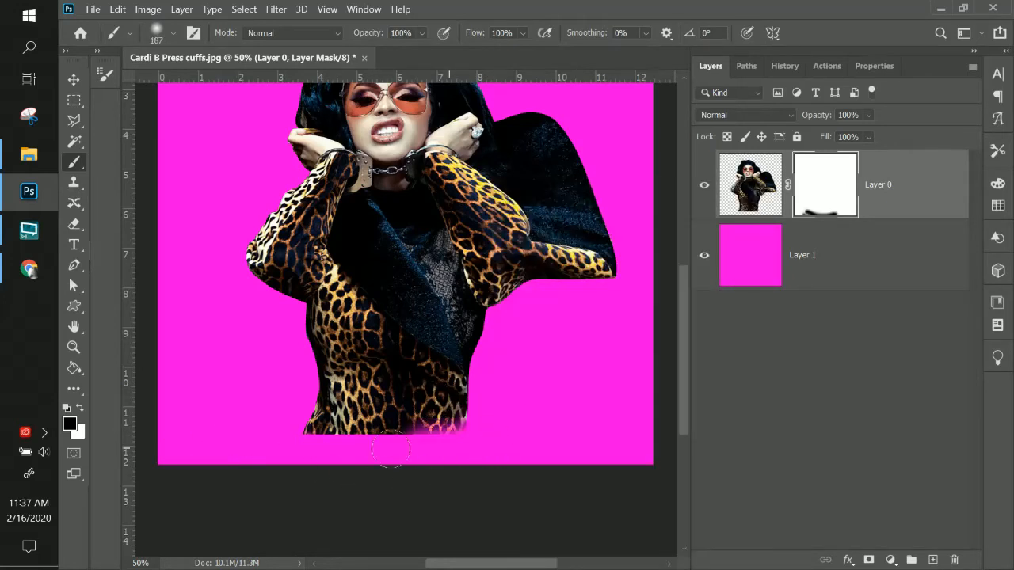
{"action": "left_click_drag", "start_coordinate": [393, 450], "coordinate": [452, 450]}
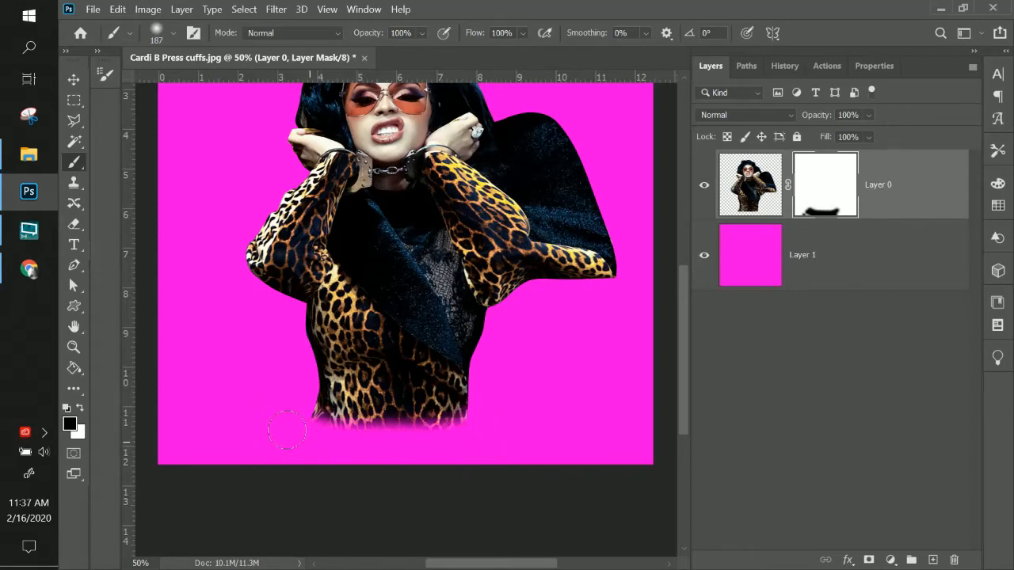
{"action": "left_click_drag", "start_coordinate": [288, 431], "coordinate": [469, 357]}
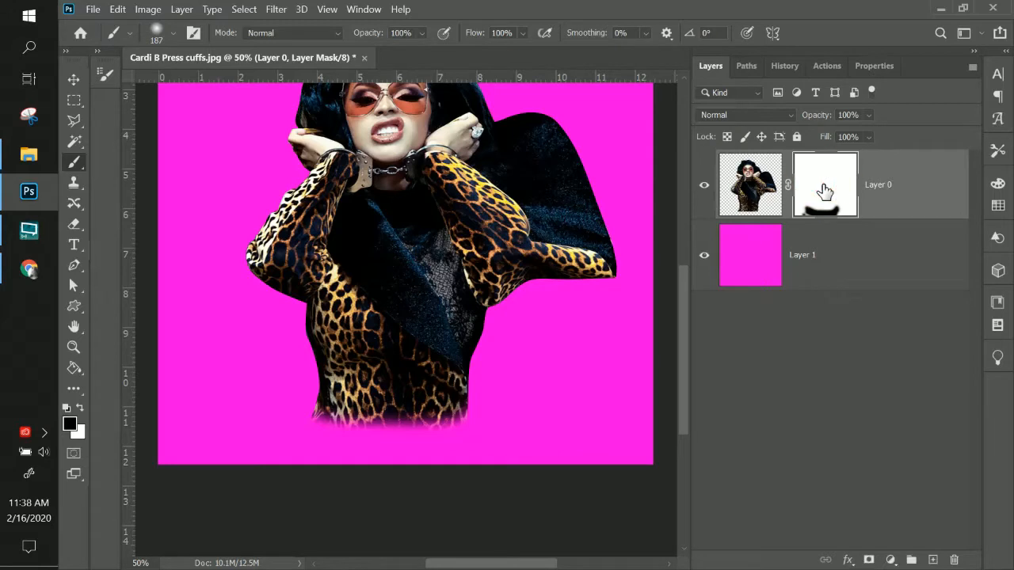
Step: Pick an EnergyBrushes splatter brush and stamp magenta splatter over the portrait's bottom edge
{"action": "left_click", "coordinate": [932, 561]}
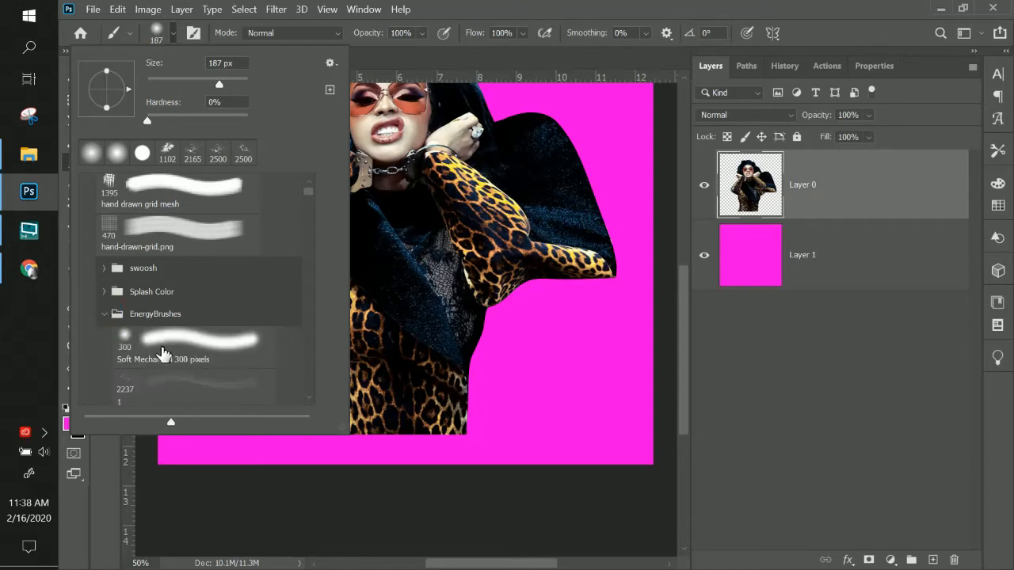
{"action": "scroll", "scroll_direction": "down", "scroll_amount": 3}
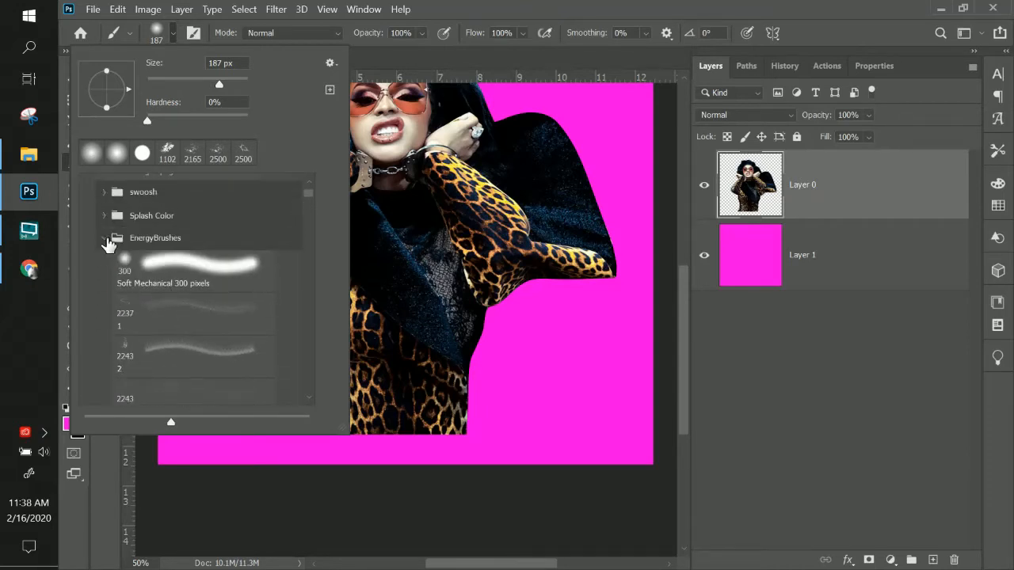
{"action": "left_click", "coordinate": [105, 237]}
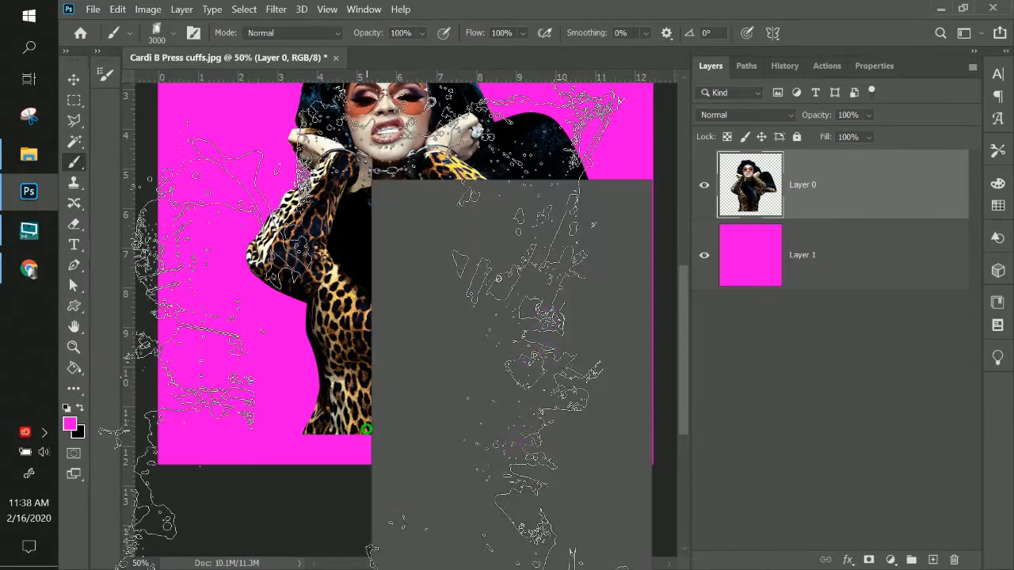
{"action": "left_click", "coordinate": [157, 31]}
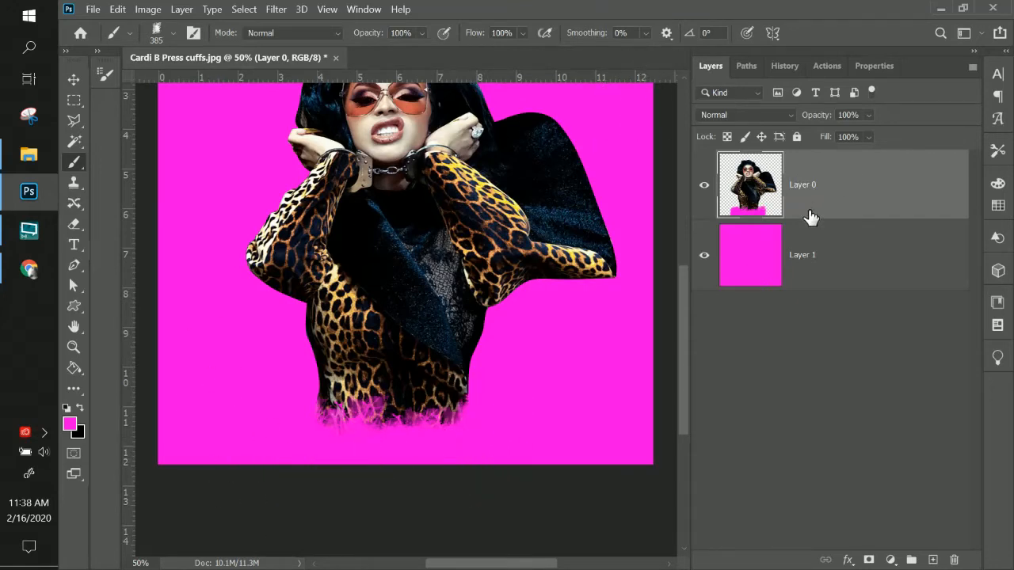
Step: Undo the magenta splatter until the layer mask returns, then target the mask for black splatter strokes
{"action": "key", "text": "ctrl+z"}
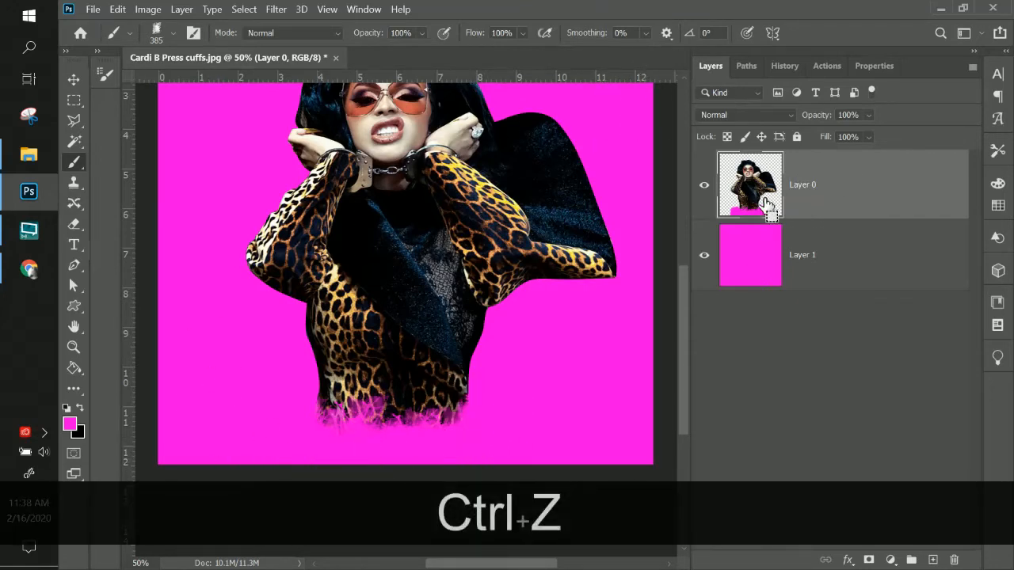
{"action": "key", "text": "ctrl+z"}
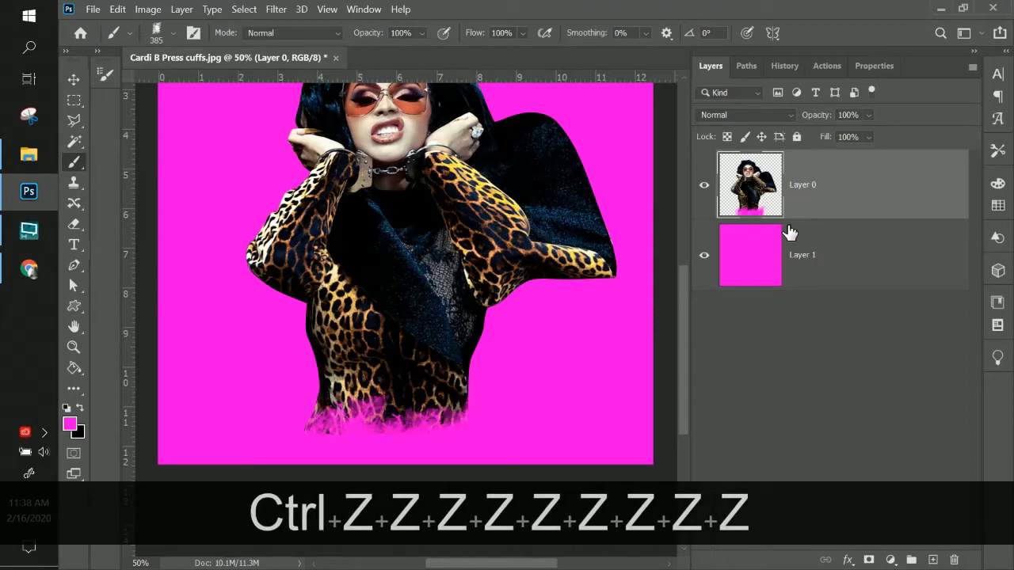
{"action": "key", "text": "ctrl+z"}
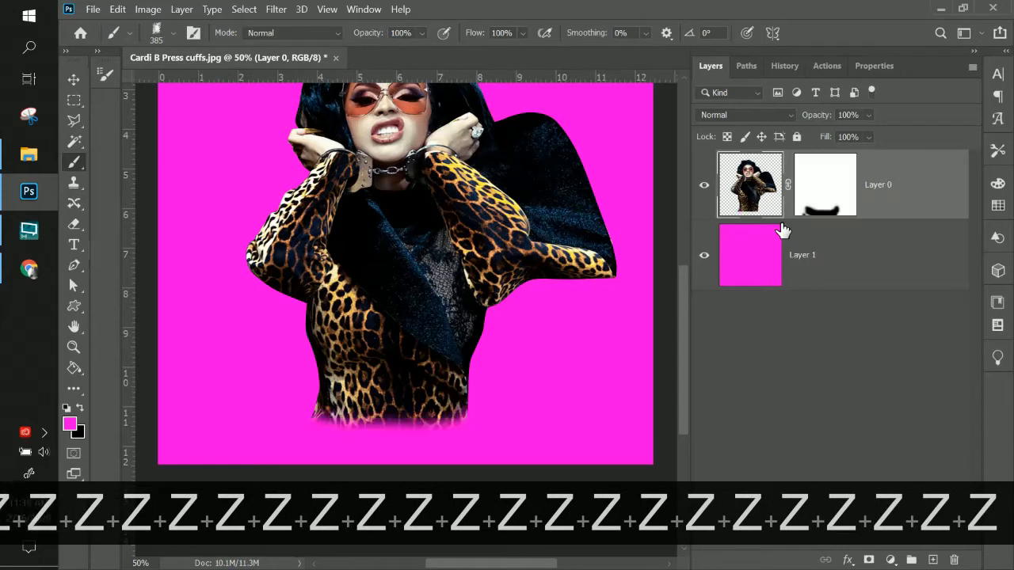
{"action": "right_click", "coordinate": [824, 184]}
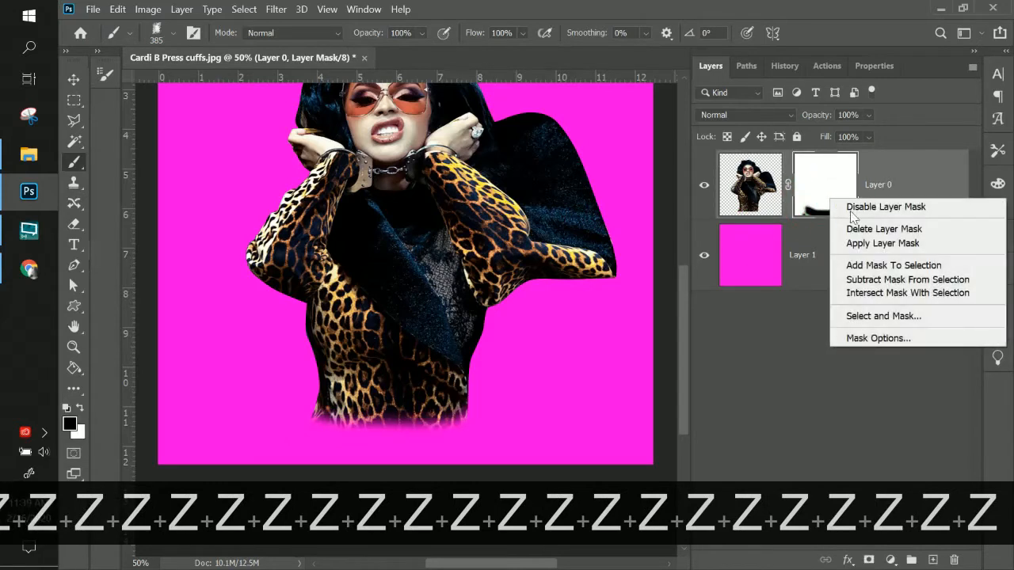
{"action": "left_click", "coordinate": [884, 228]}
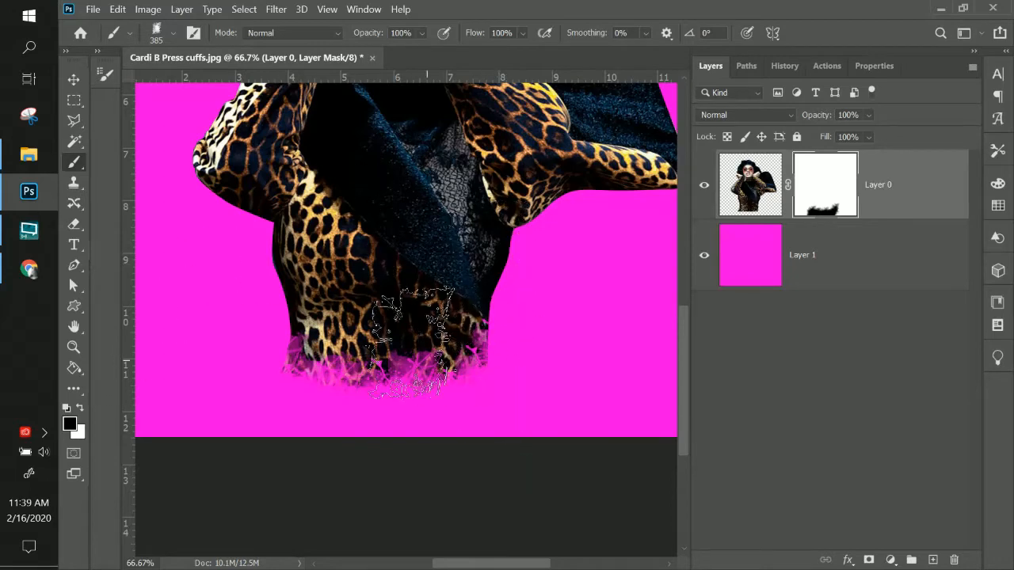
Step: Disable and remove the layer mask, undoing back until the full unfaded portrait shows over magenta
{"action": "key", "text": "Ctrl+-"}
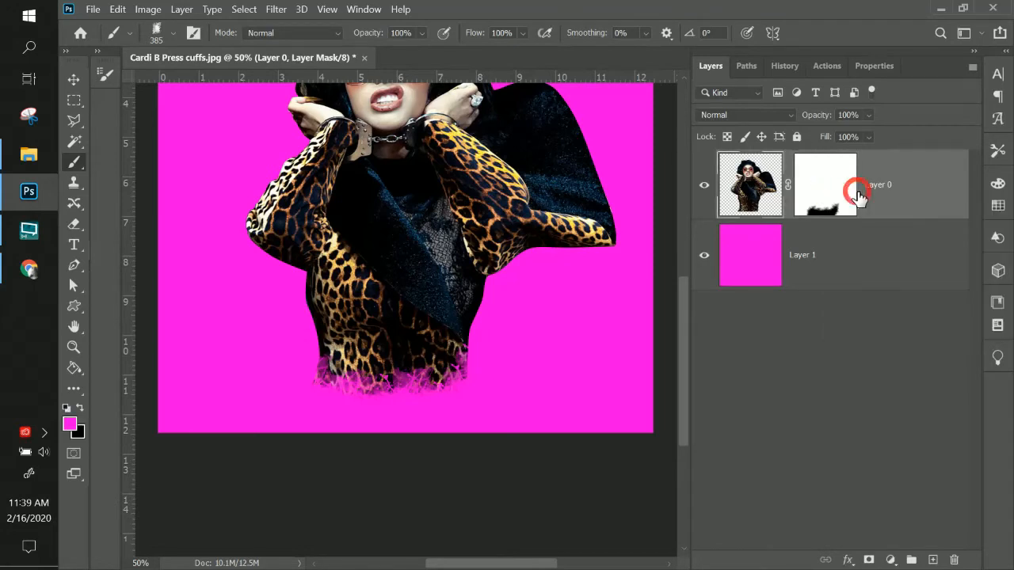
{"action": "left_click", "coordinate": [827, 184]}
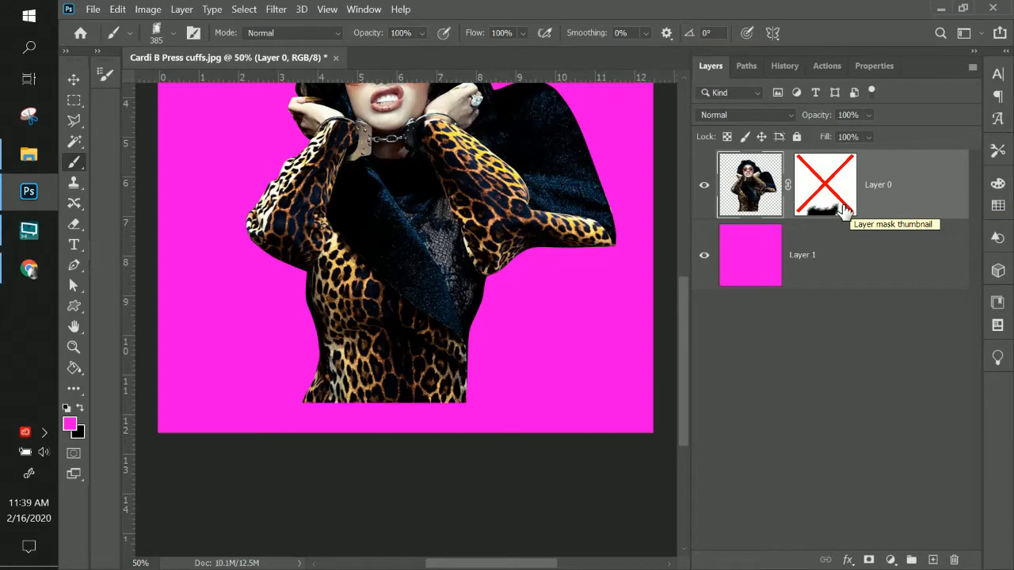
{"action": "key", "text": "delete"}
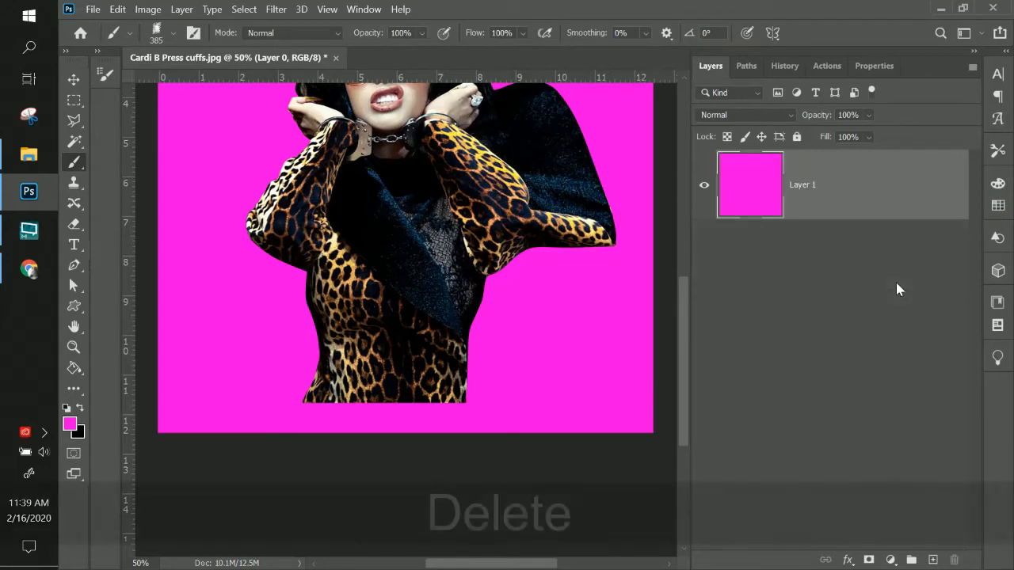
{"action": "key", "text": "ctrl+z"}
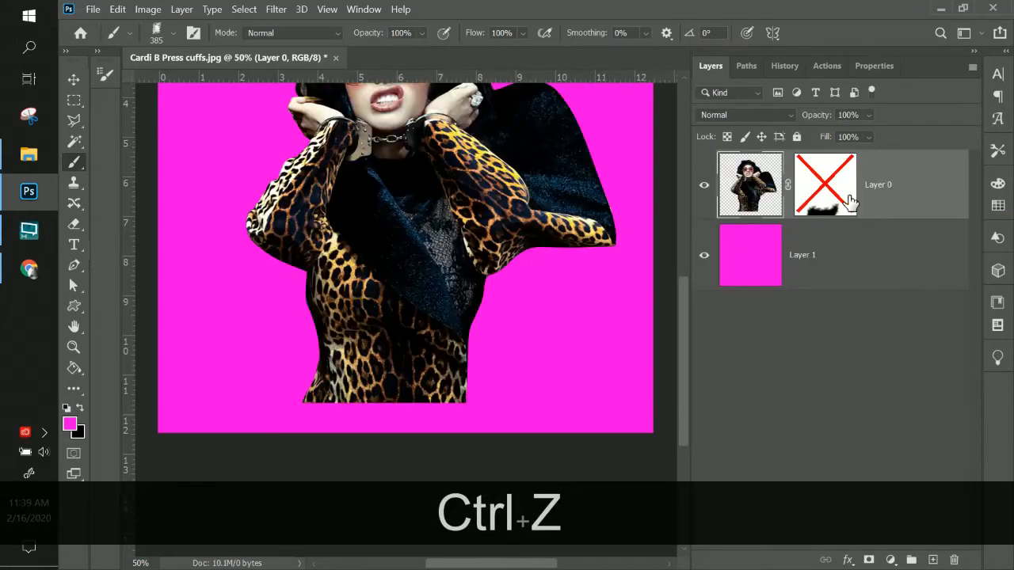
{"action": "key", "text": "ctrl+z"}
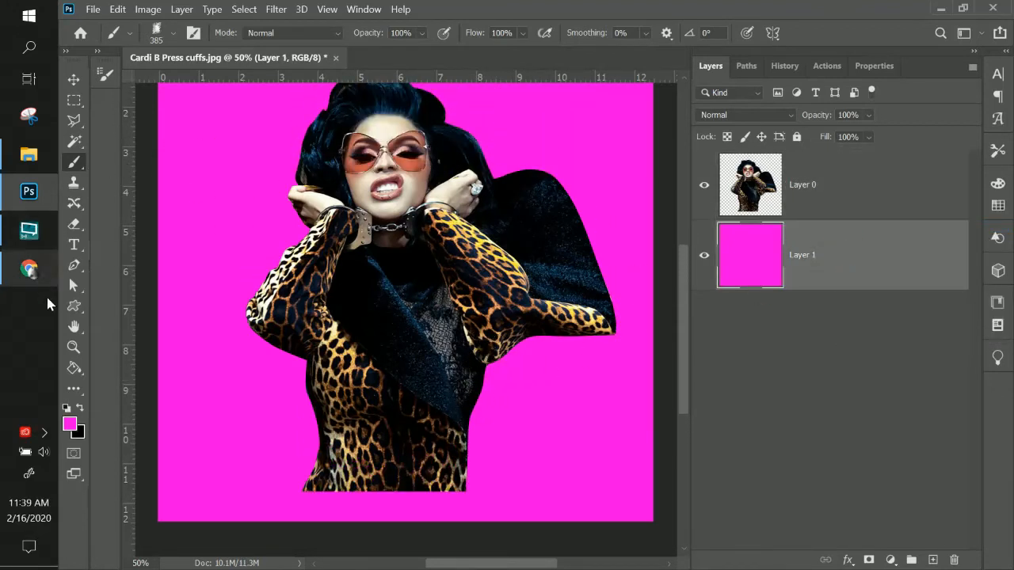
{"action": "mouse_move", "coordinate": [73, 367]}
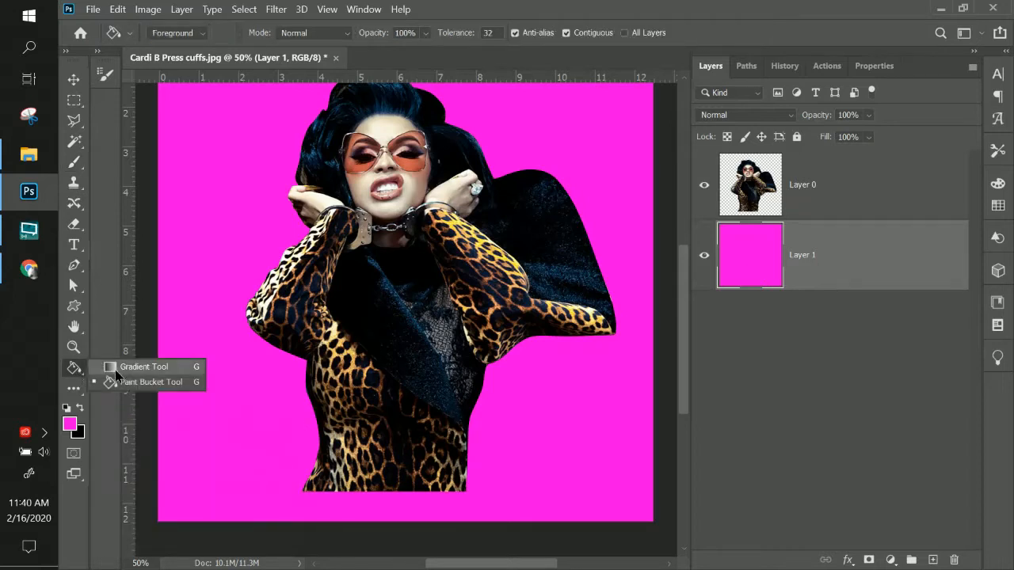
Step: Switch to the Gradient tool, undo the stray gold gradient, and add a fresh empty layer mask
{"action": "left_click", "coordinate": [143, 366]}
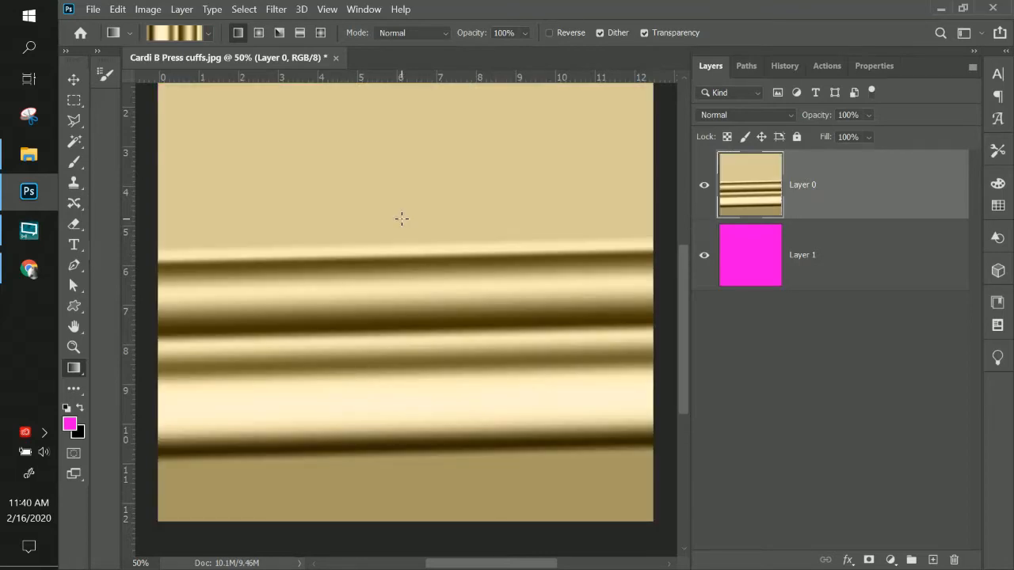
{"action": "left_click", "coordinate": [118, 10]}
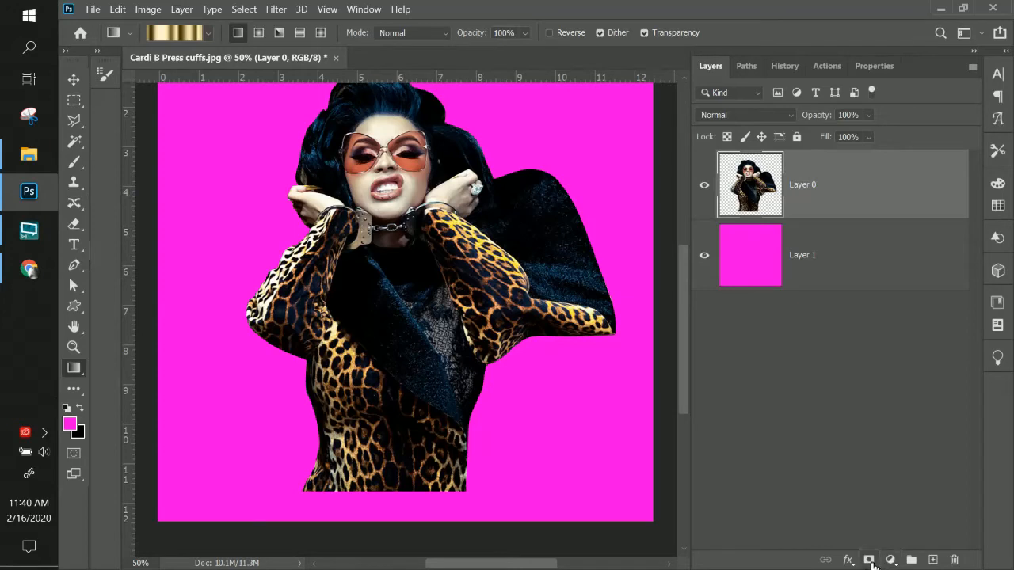
{"action": "left_click", "coordinate": [868, 561]}
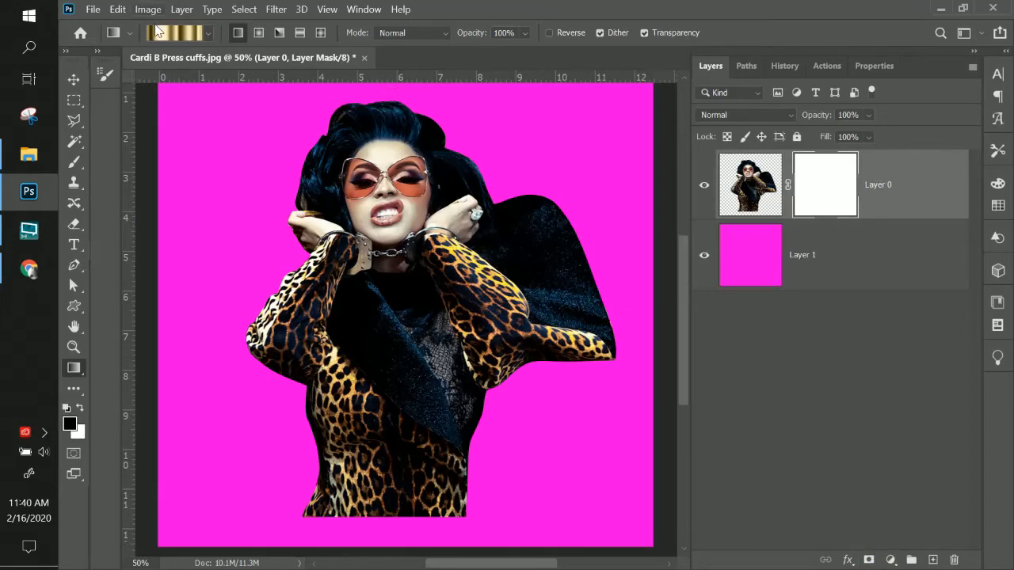
Step: Choose the Foreground to Transparent gradient and redo the mask fade straight up from the bottom
{"action": "left_click", "coordinate": [175, 32]}
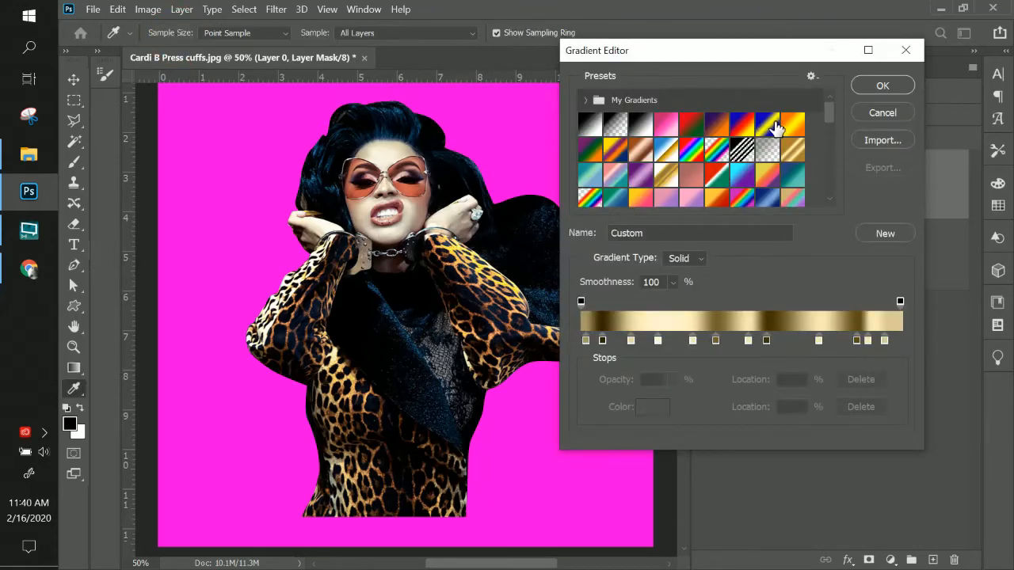
{"action": "left_click", "coordinate": [617, 123]}
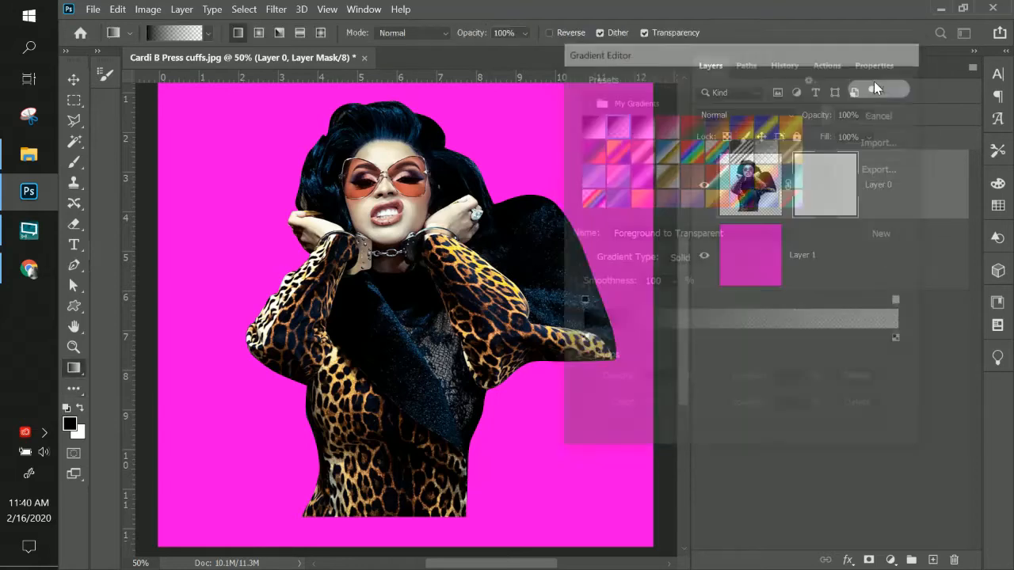
{"action": "left_click", "coordinate": [877, 116]}
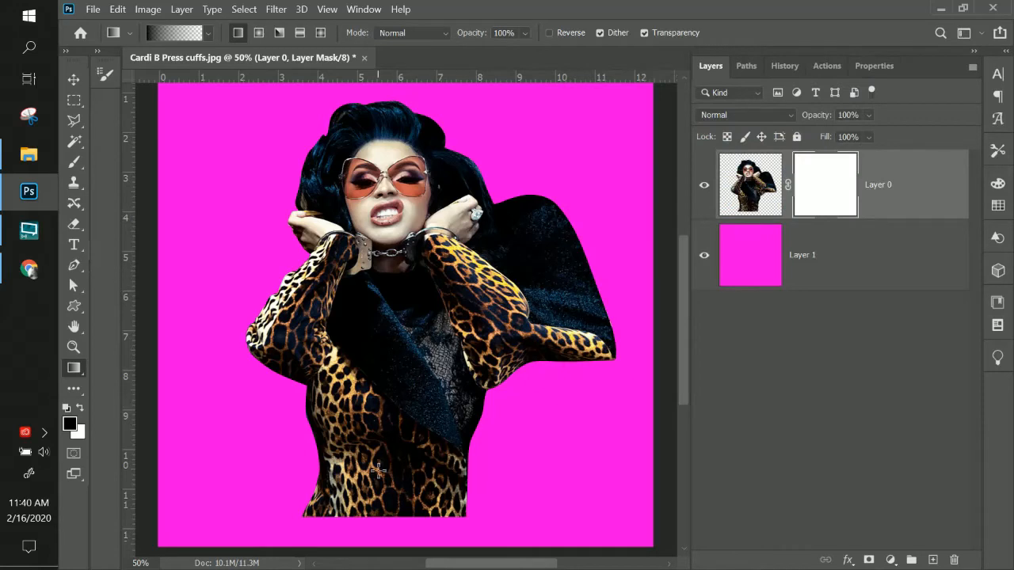
{"action": "mouse_move", "coordinate": [384, 498]}
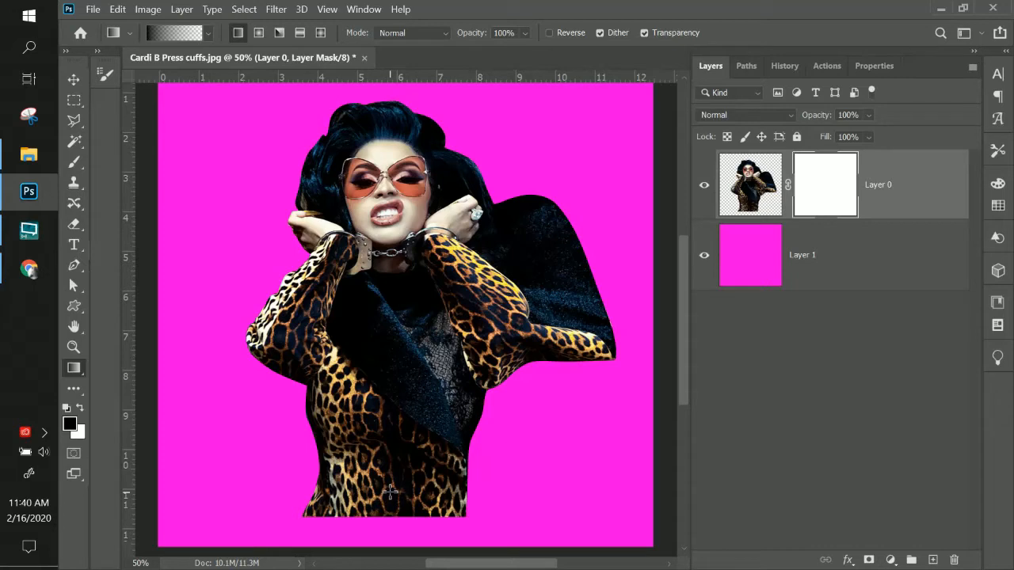
{"action": "mouse_move", "coordinate": [390, 510]}
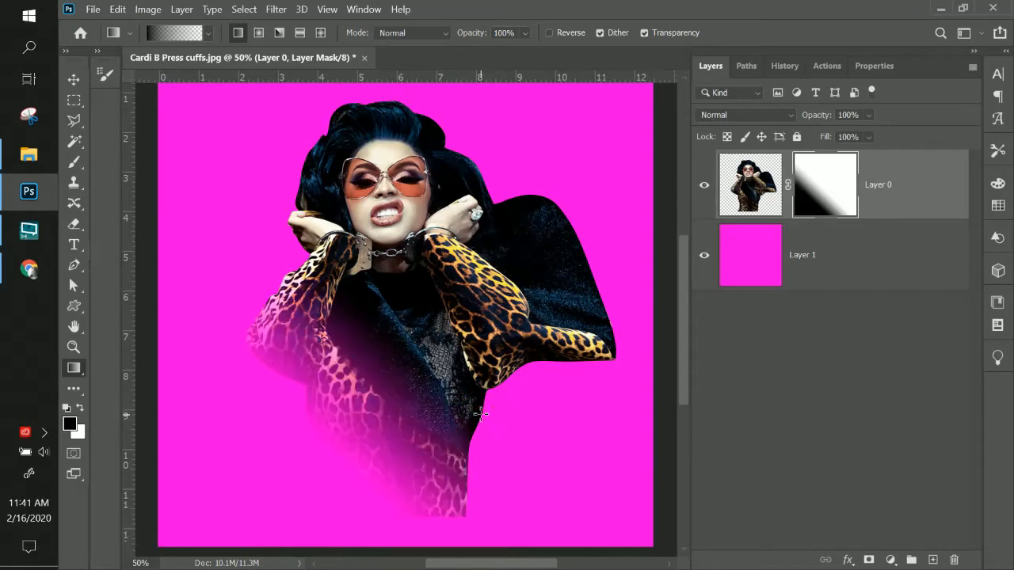
{"action": "key", "text": "ctrl+z"}
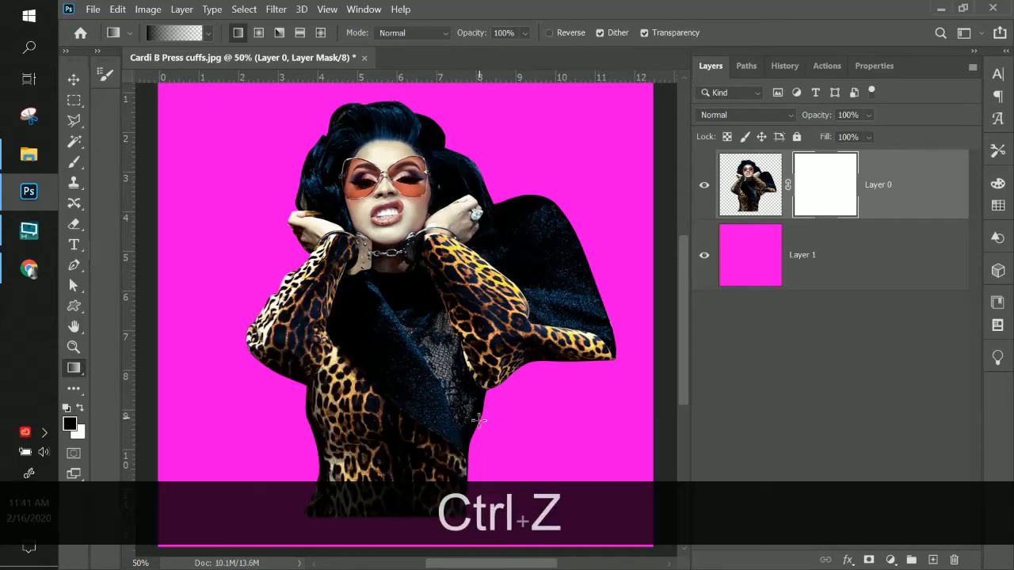
{"action": "key", "text": "shift"}
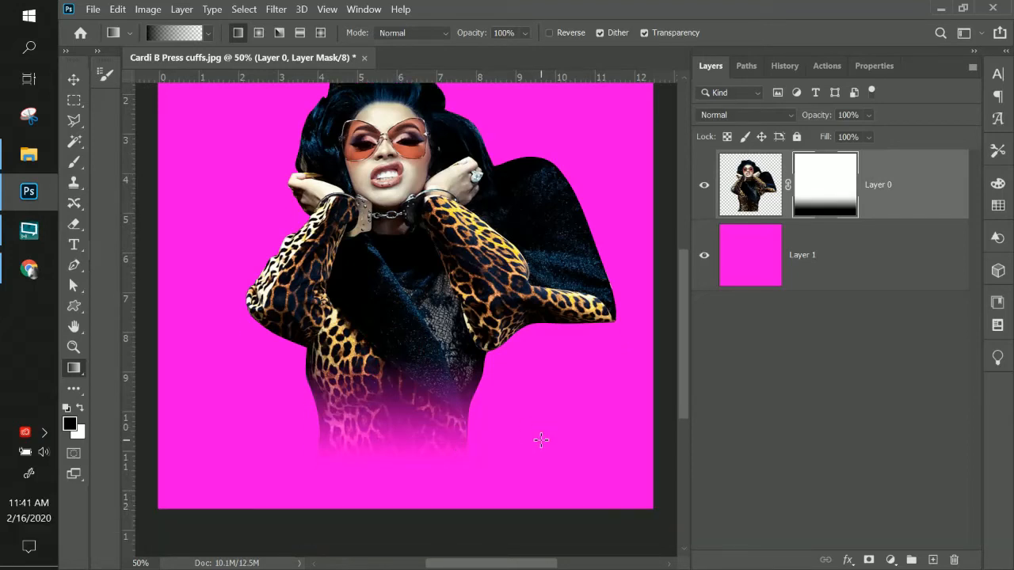
Step: Delete the portrait layer's gradient layer mask
{"action": "left_click", "coordinate": [826, 184]}
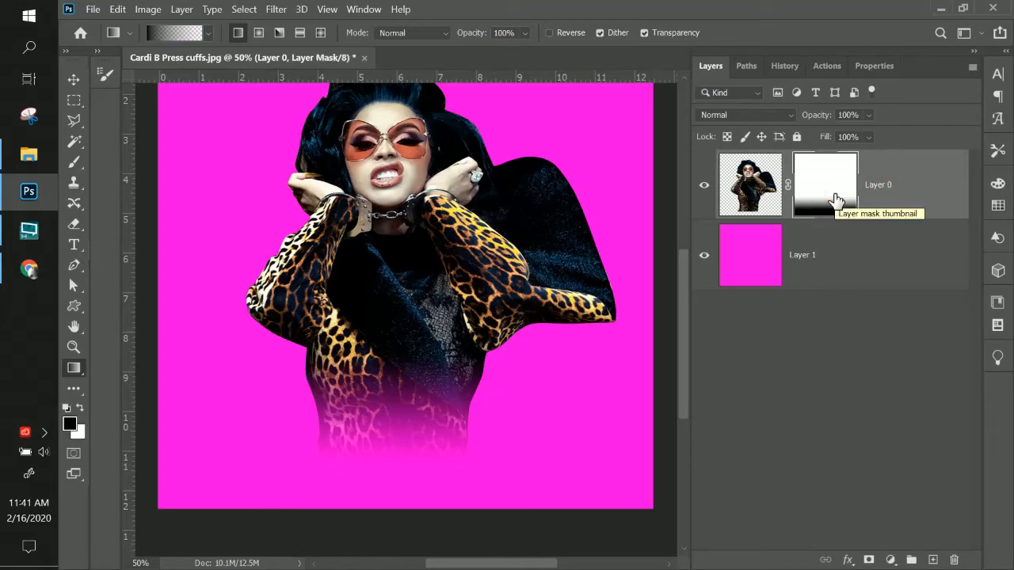
{"action": "right_click", "coordinate": [826, 184]}
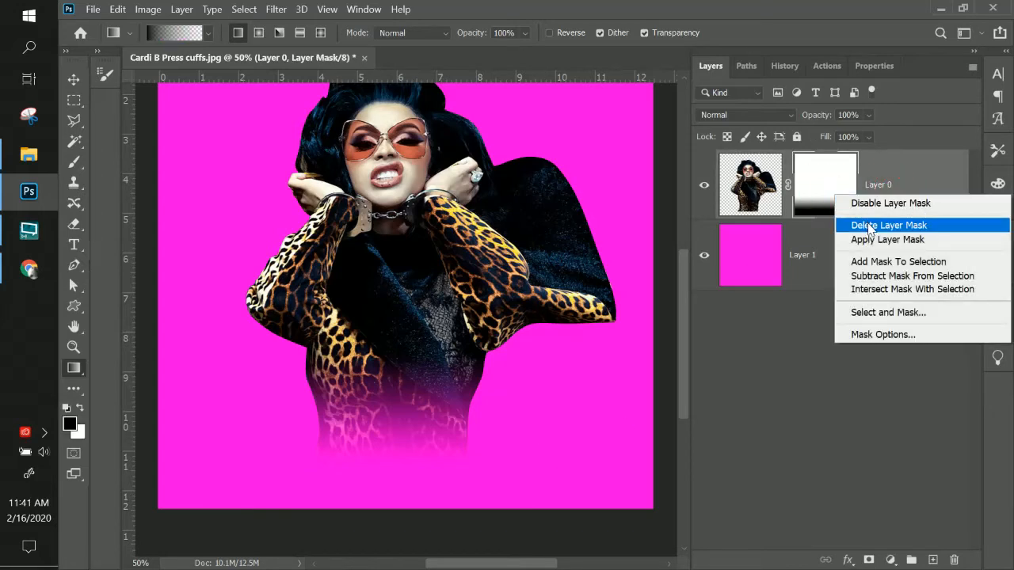
{"action": "left_click", "coordinate": [888, 225]}
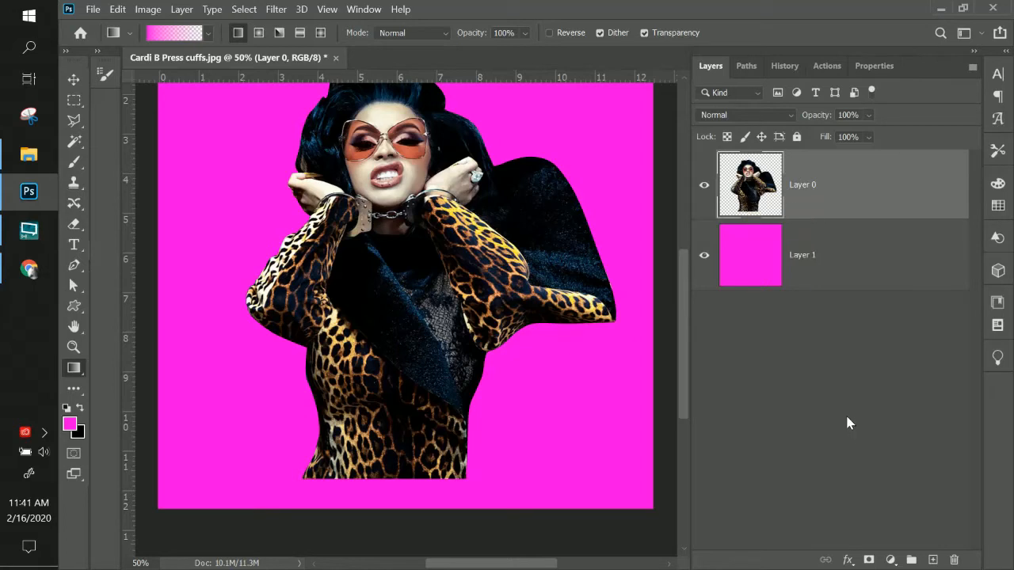
{"action": "mouse_move", "coordinate": [748, 191]}
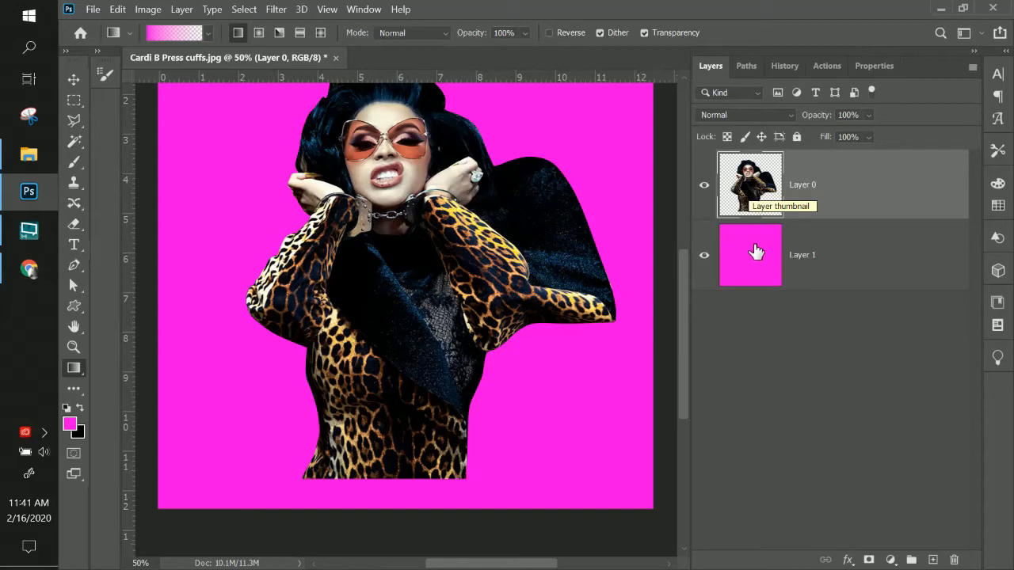
Step: Delete the magenta background layer, leaving the cut-out on transparency
{"action": "left_click", "coordinate": [801, 253]}
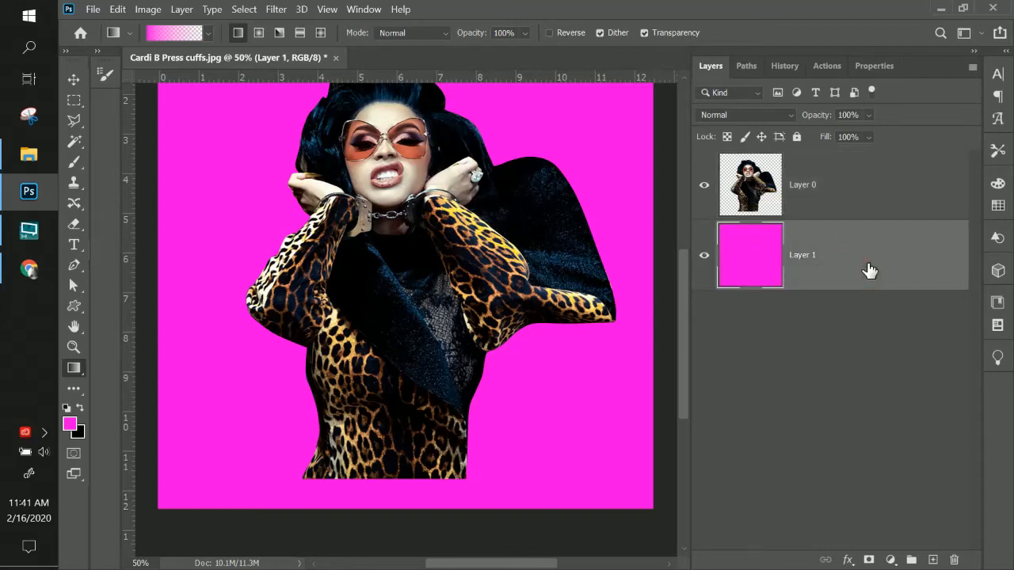
{"action": "key", "text": "Delete"}
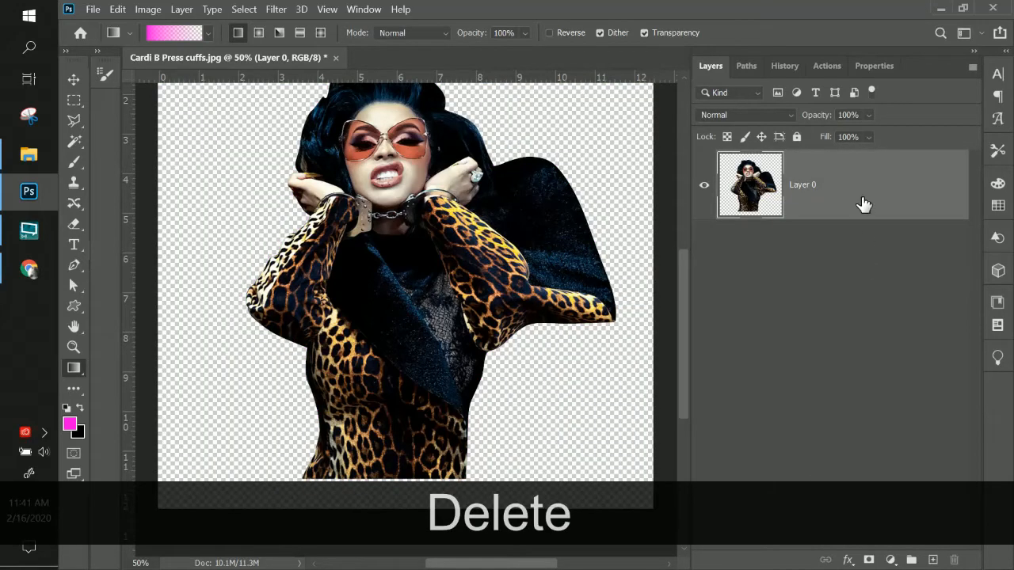
{"action": "key", "text": "Delete"}
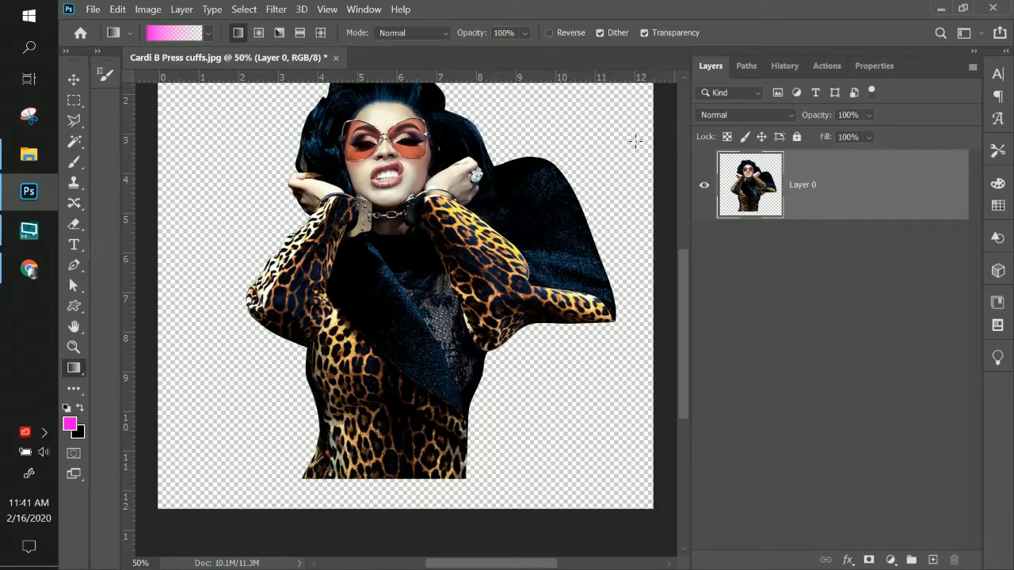
{"action": "left_click", "coordinate": [213, 10]}
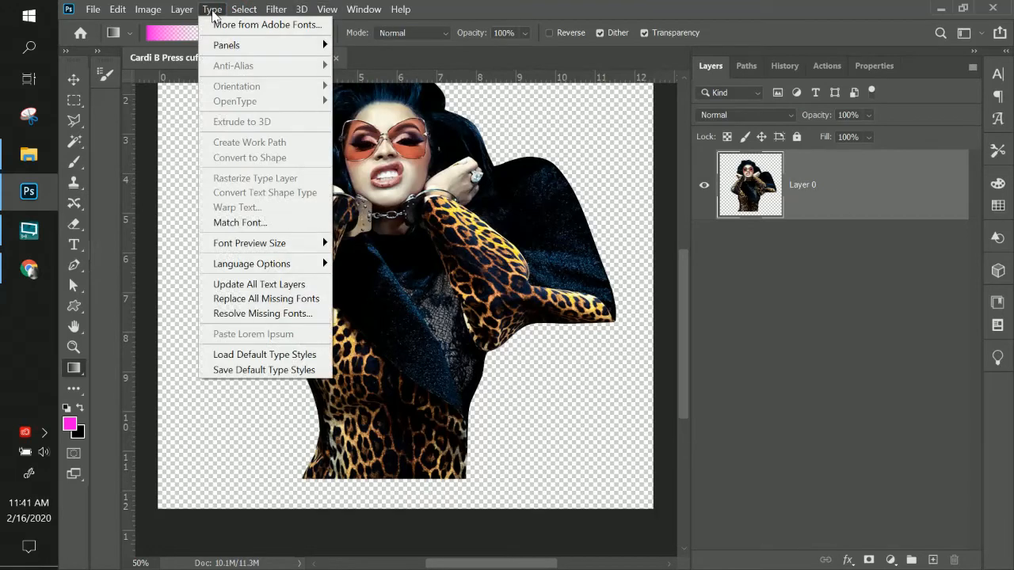
{"action": "left_click", "coordinate": [180, 10]}
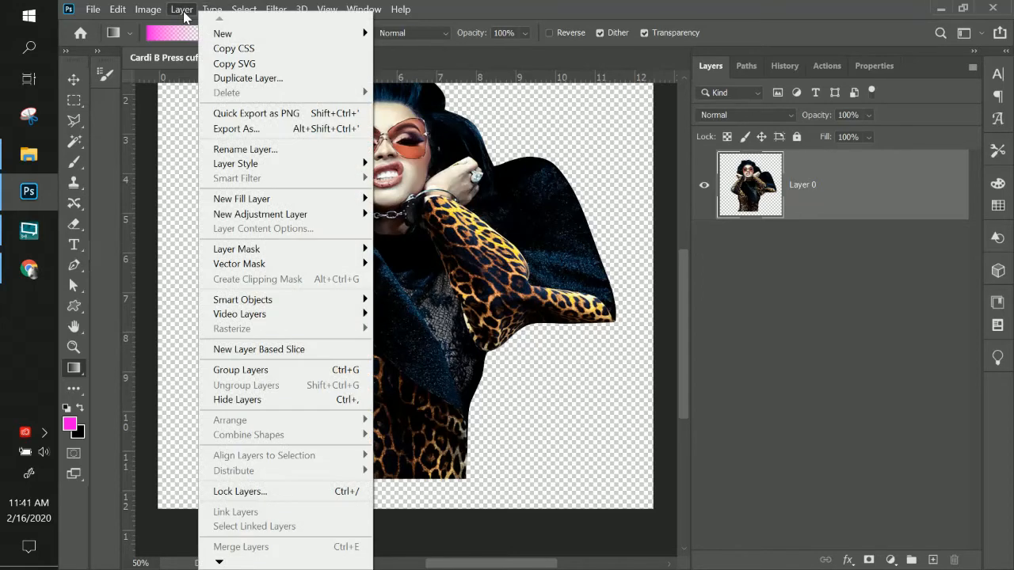
{"action": "mouse_move", "coordinate": [222, 33]}
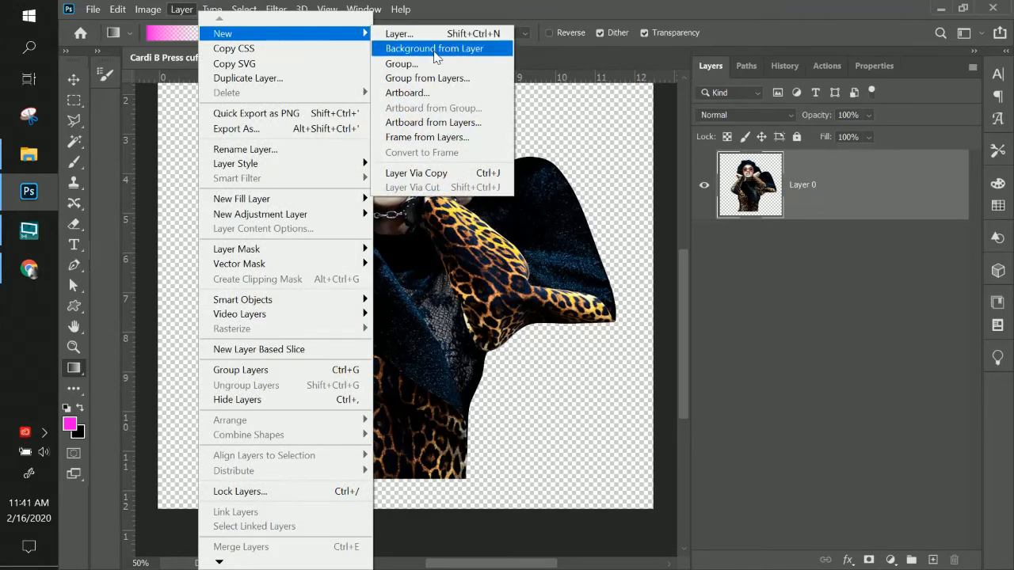
{"action": "left_click", "coordinate": [435, 48]}
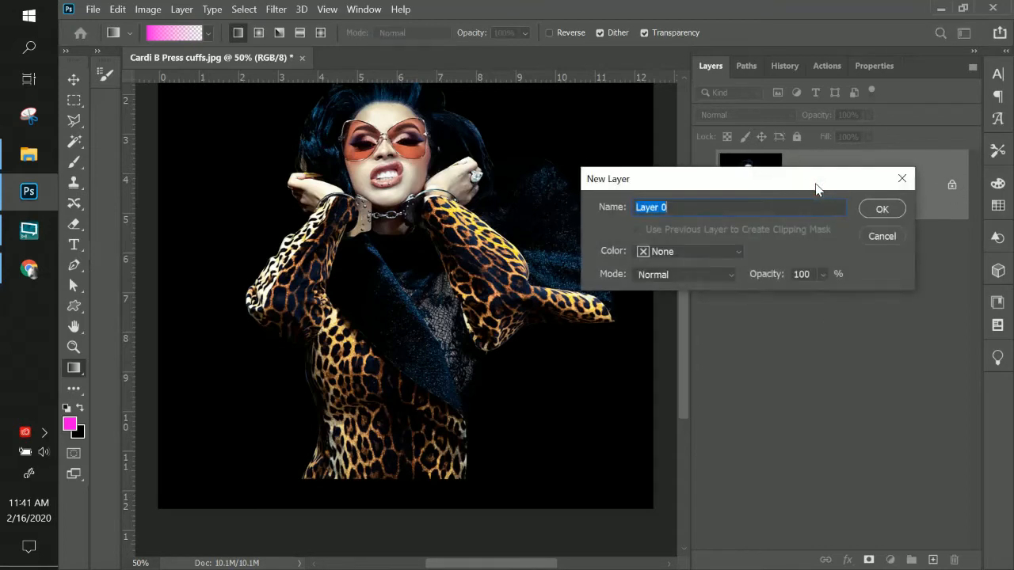
{"action": "key", "text": "Enter"}
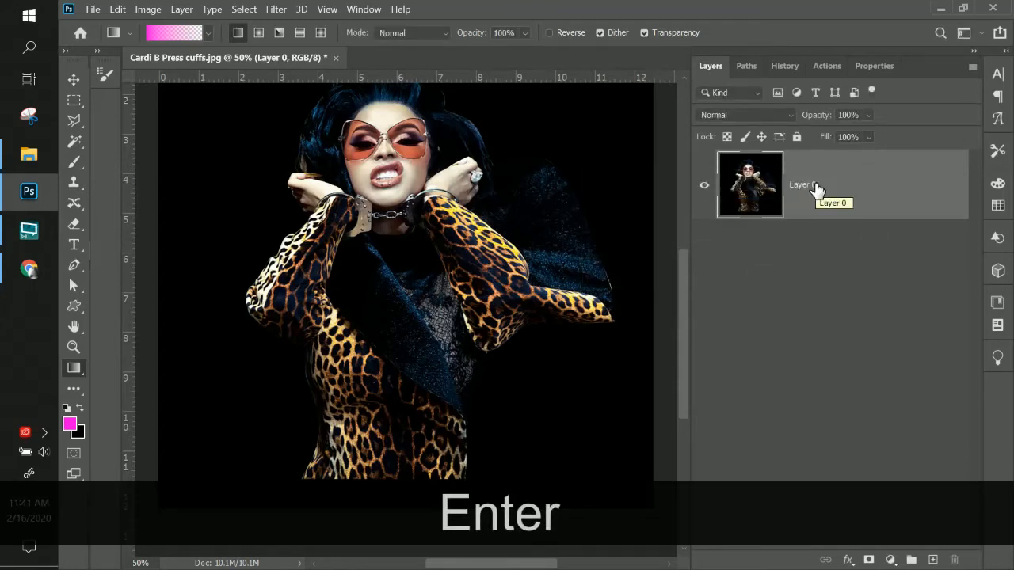
{"action": "key", "text": "ctrl+z"}
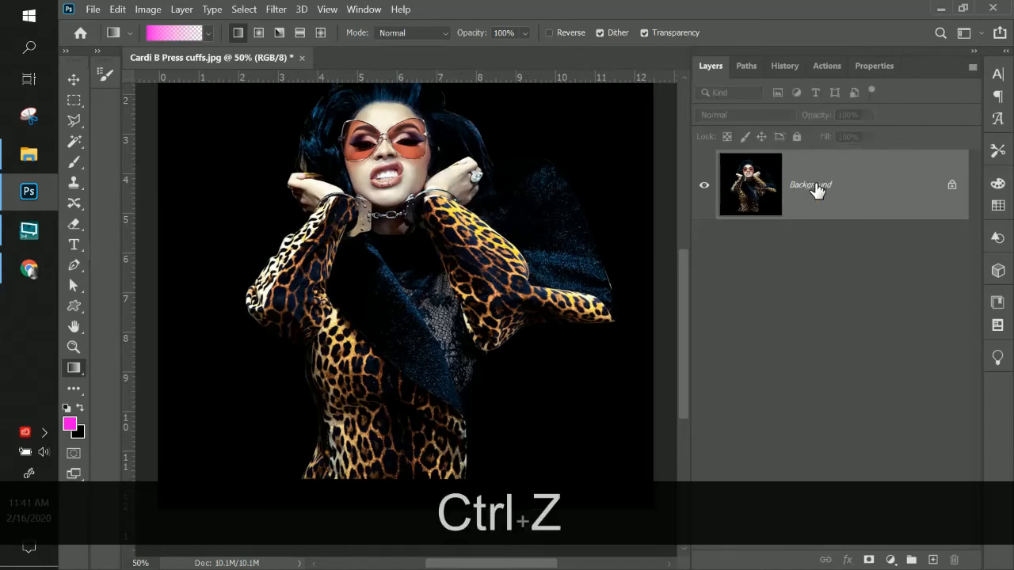
{"action": "key", "text": "ctrl+z"}
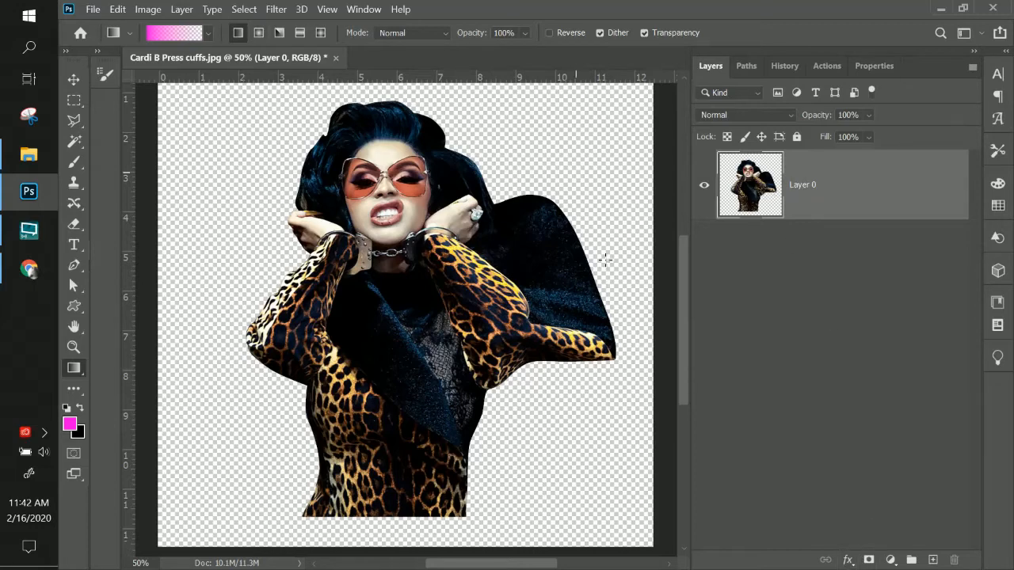
{"action": "mouse_move", "coordinate": [551, 345]}
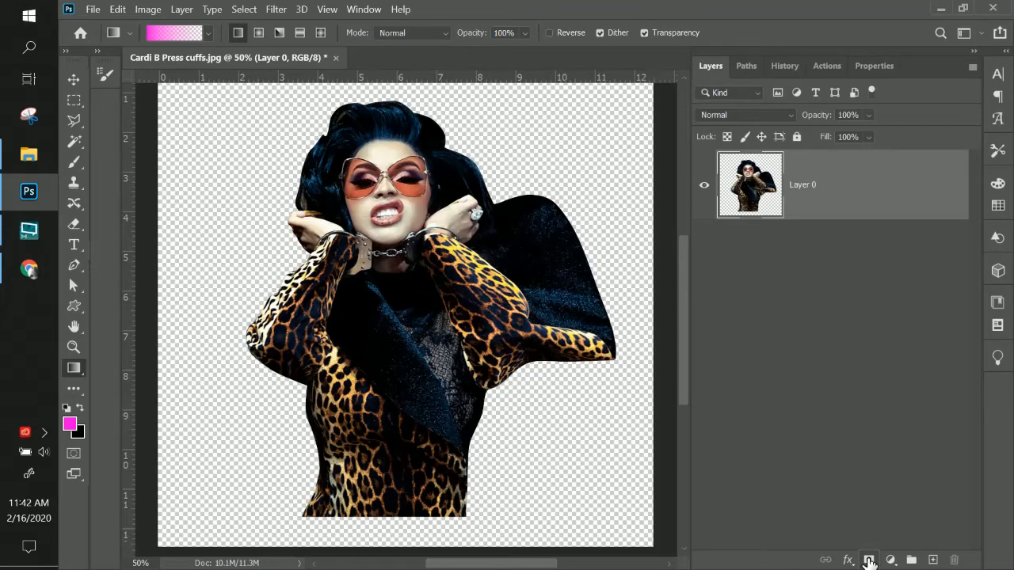
Step: Add a white layer mask to the portrait and keep the Foreground to Transparent gradient preset
{"action": "left_click", "coordinate": [869, 561]}
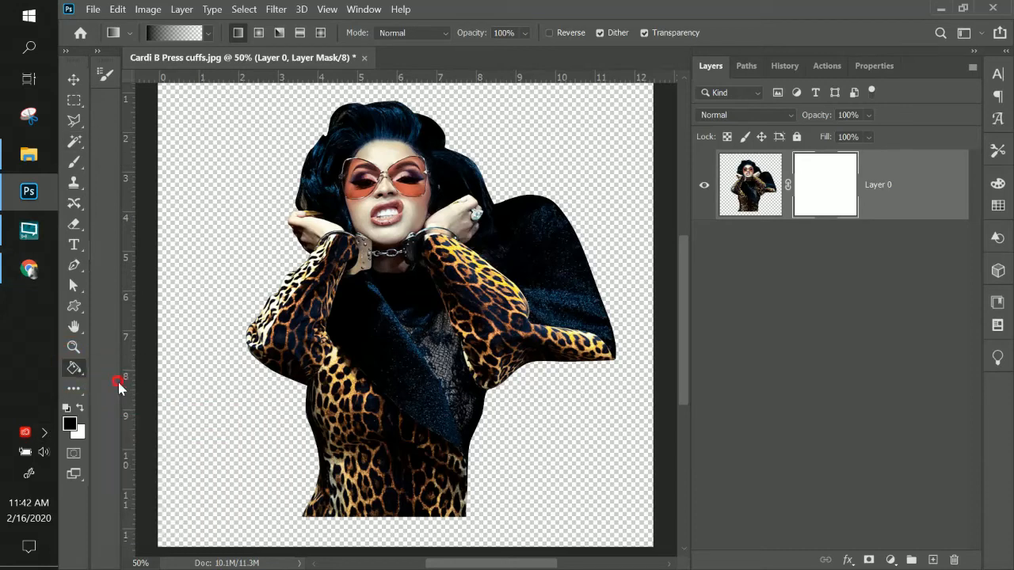
{"action": "left_click", "coordinate": [73, 371]}
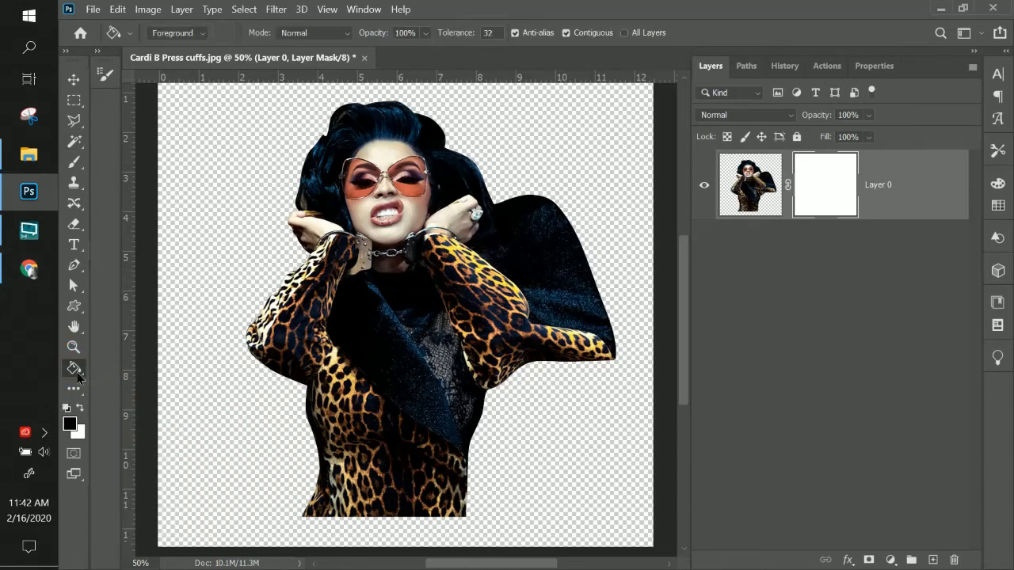
{"action": "left_click", "coordinate": [73, 368]}
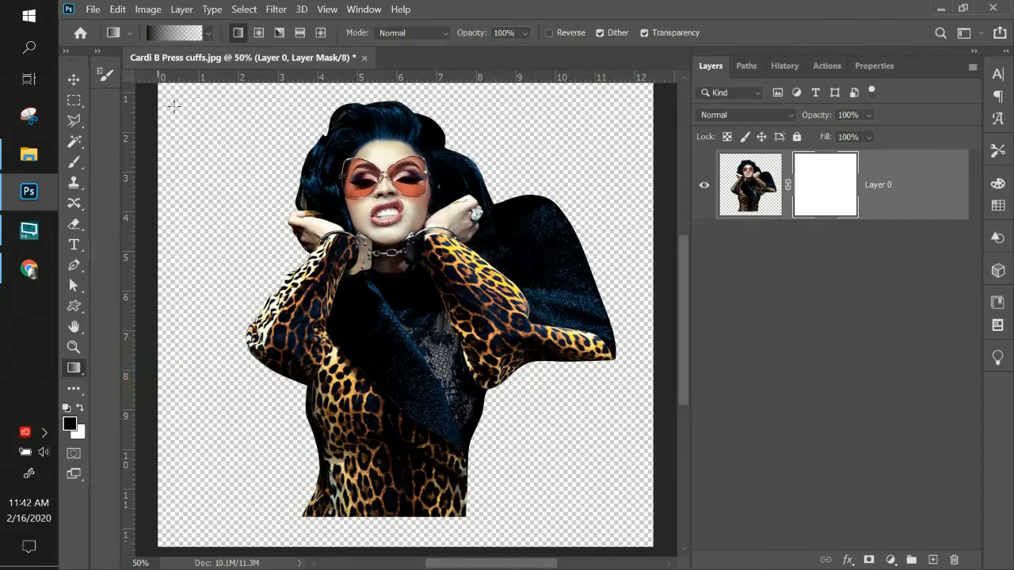
{"action": "left_click", "coordinate": [168, 31]}
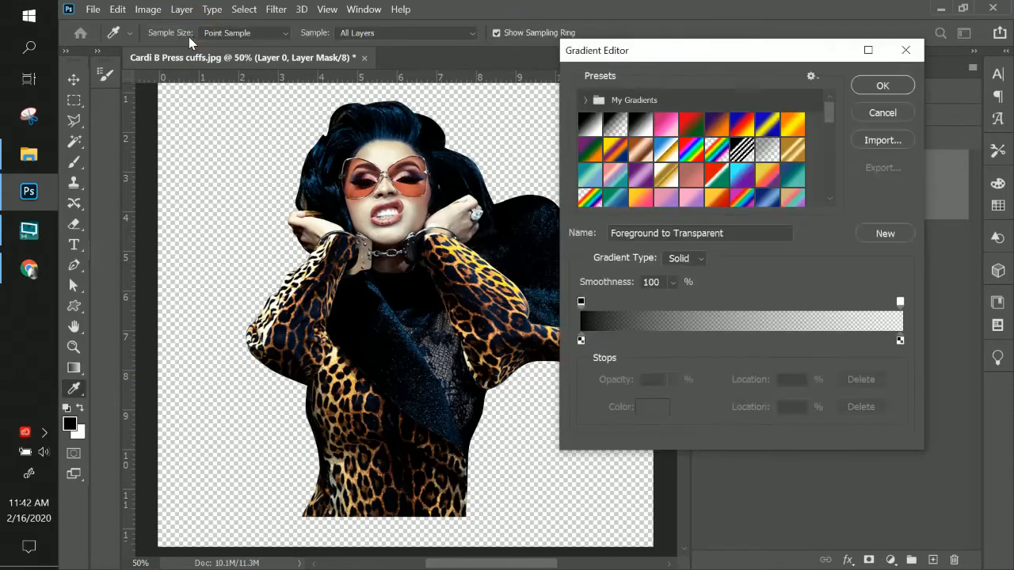
{"action": "left_click", "coordinate": [615, 123]}
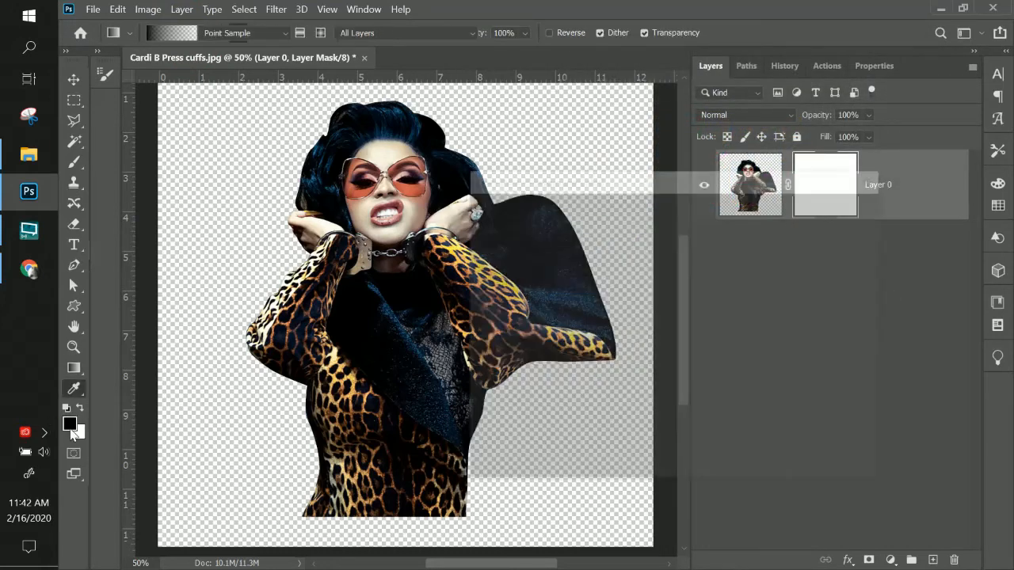
Step: Confirm magenta as foreground, try a bottom fade on the mask, then undo it
{"action": "left_click", "coordinate": [69, 424]}
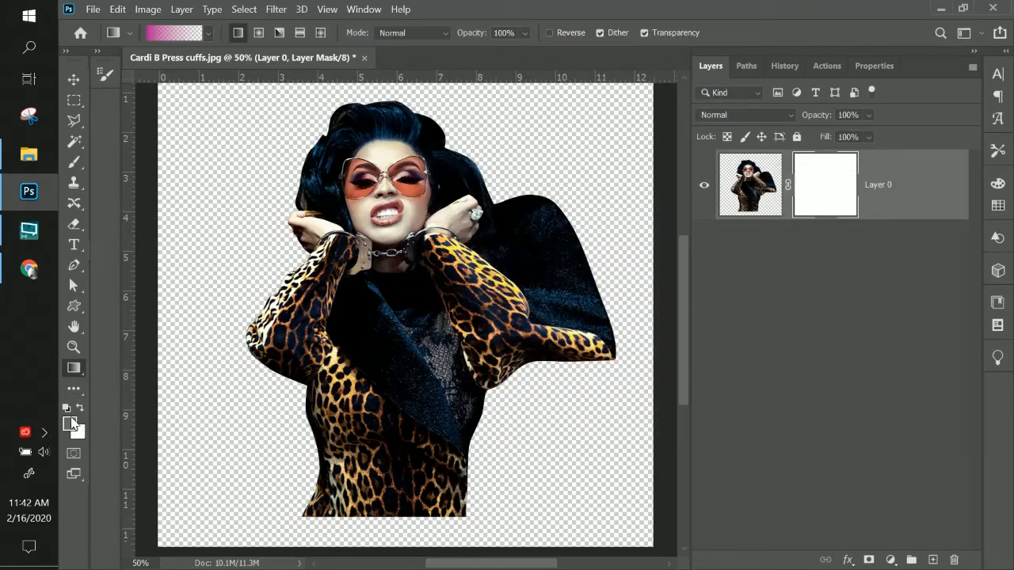
{"action": "mouse_move", "coordinate": [69, 418]}
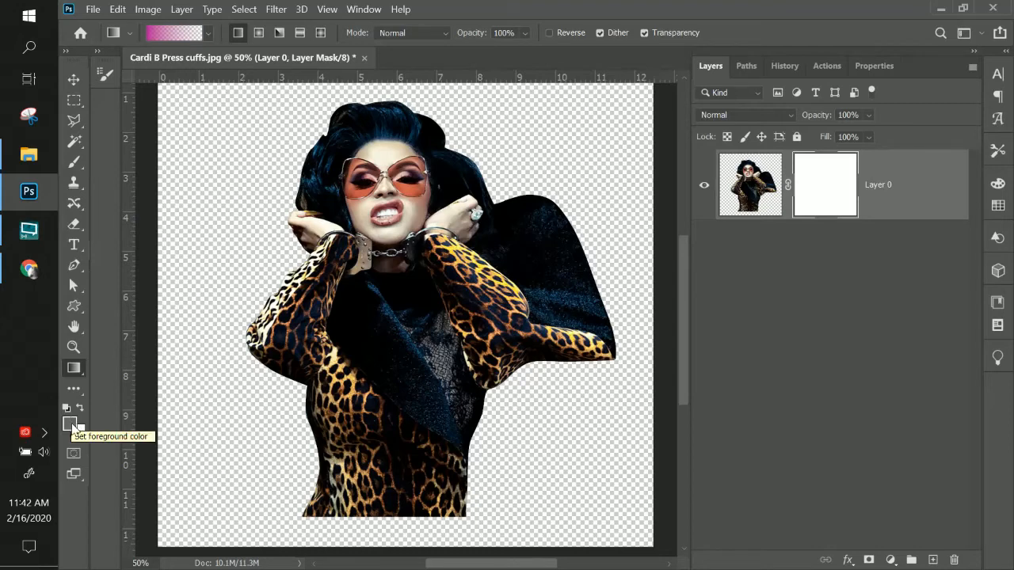
{"action": "mouse_move", "coordinate": [67, 428]}
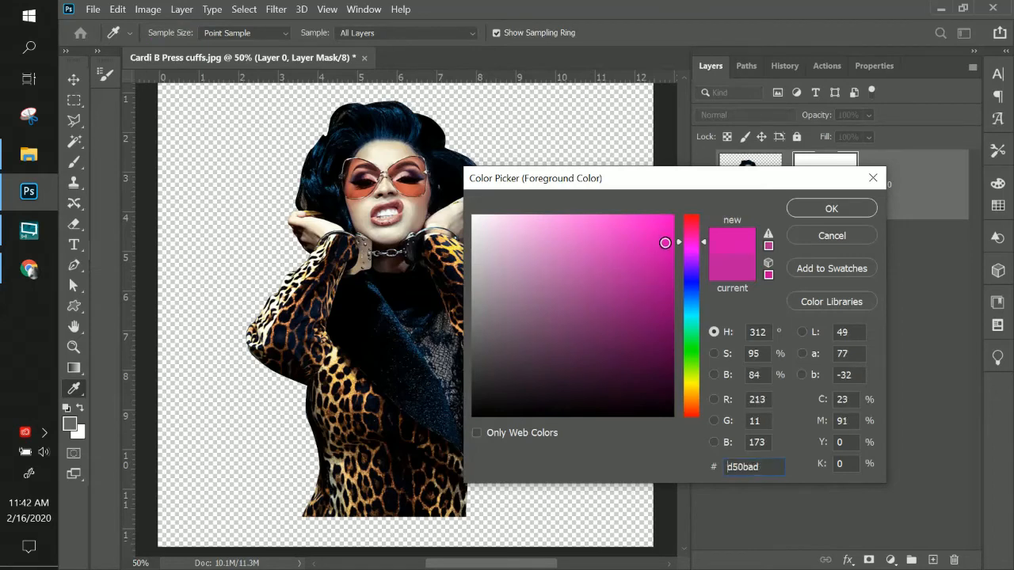
{"action": "left_click", "coordinate": [830, 208]}
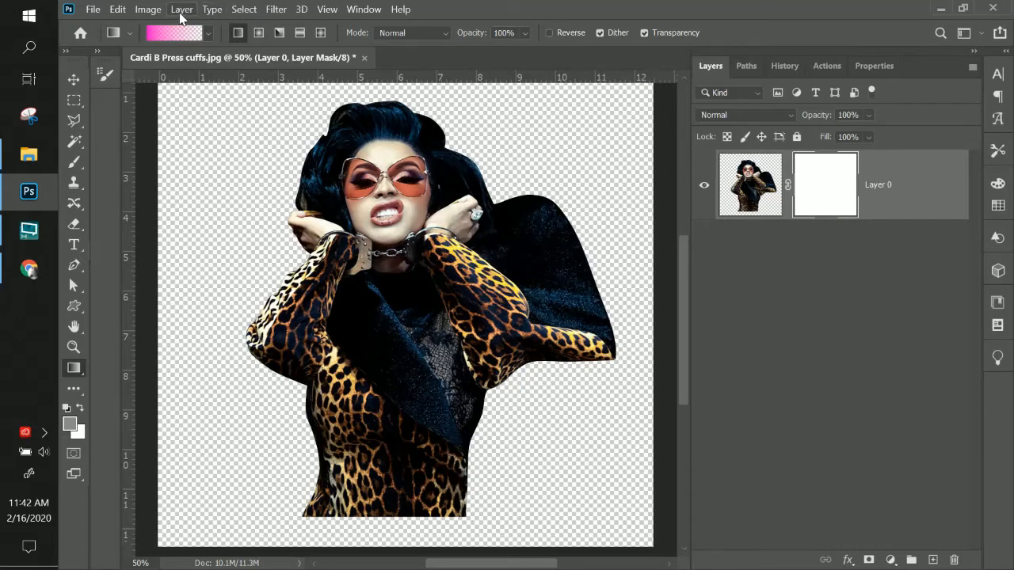
{"action": "left_click", "coordinate": [147, 10]}
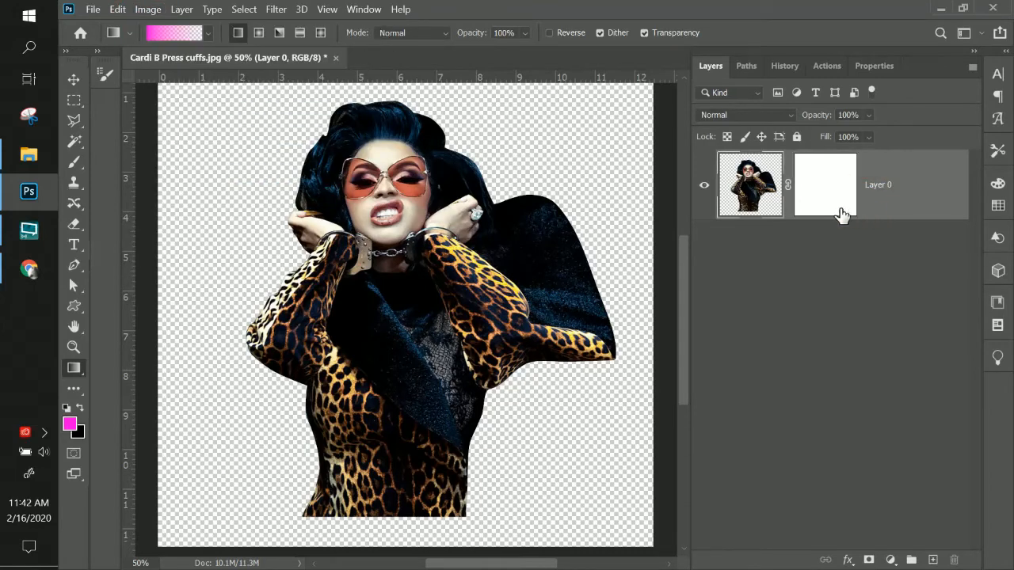
{"action": "mouse_move", "coordinate": [840, 202]}
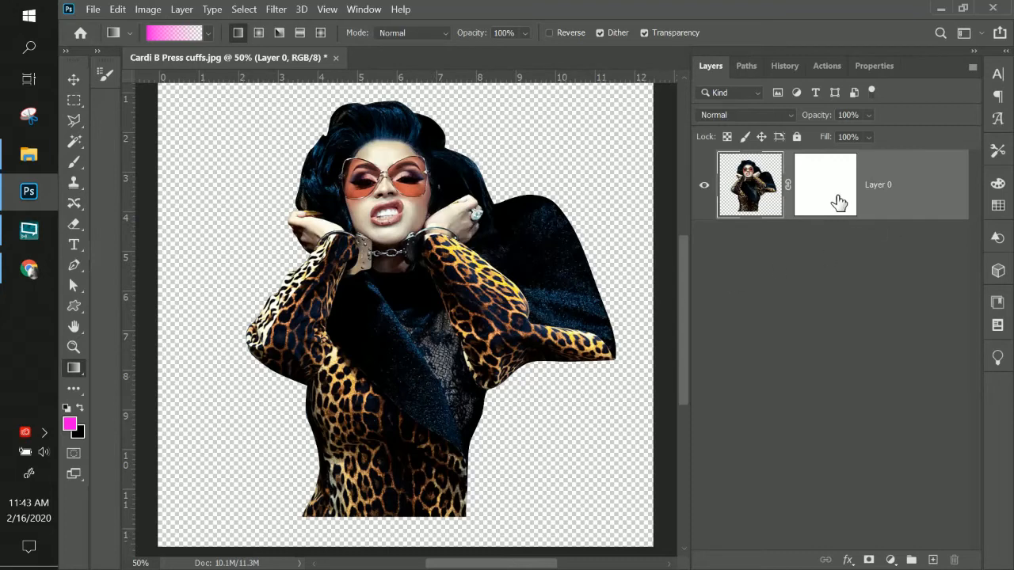
{"action": "mouse_move", "coordinate": [834, 199]}
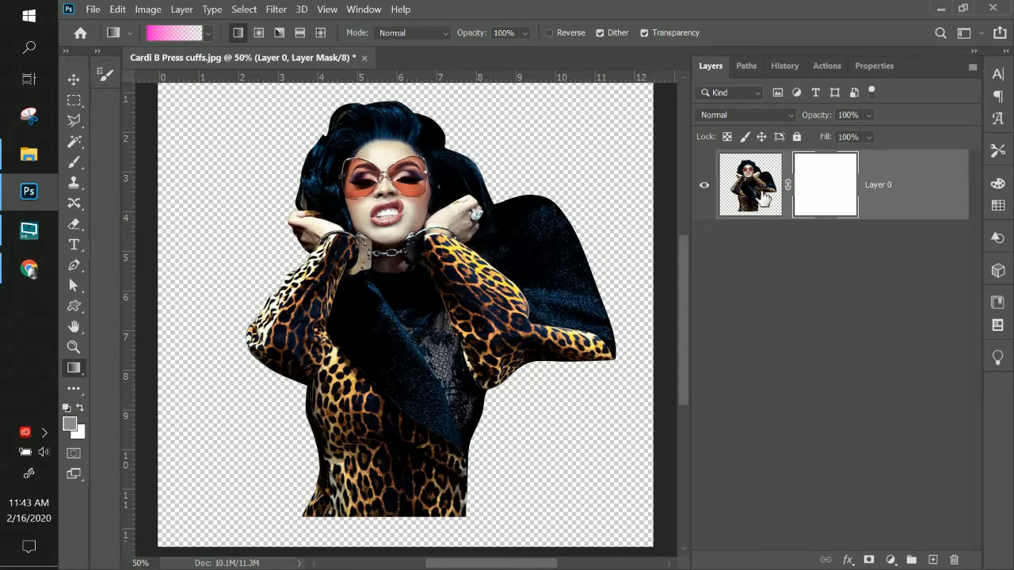
{"action": "mouse_move", "coordinate": [71, 428]}
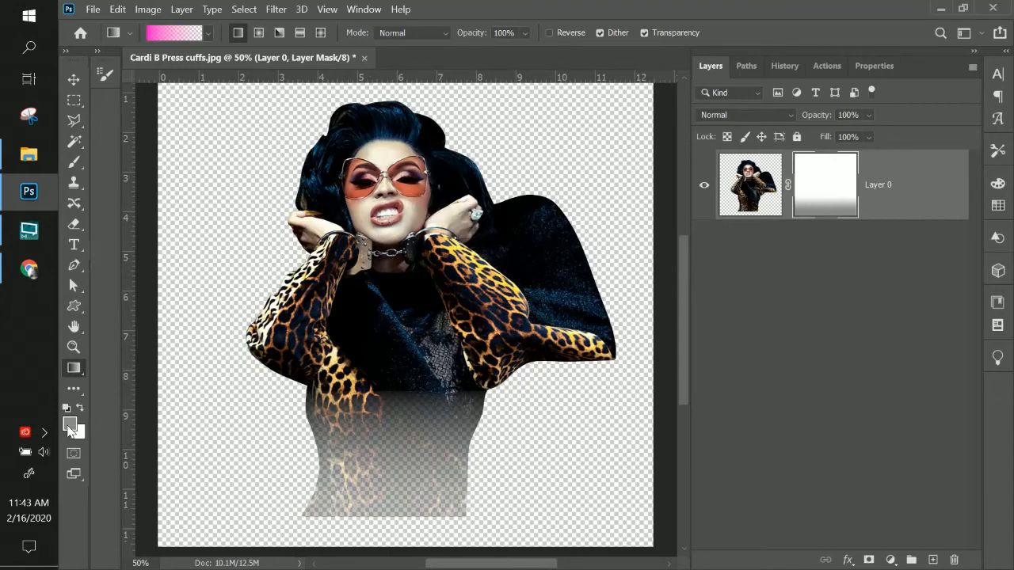
{"action": "mouse_move", "coordinate": [70, 424]}
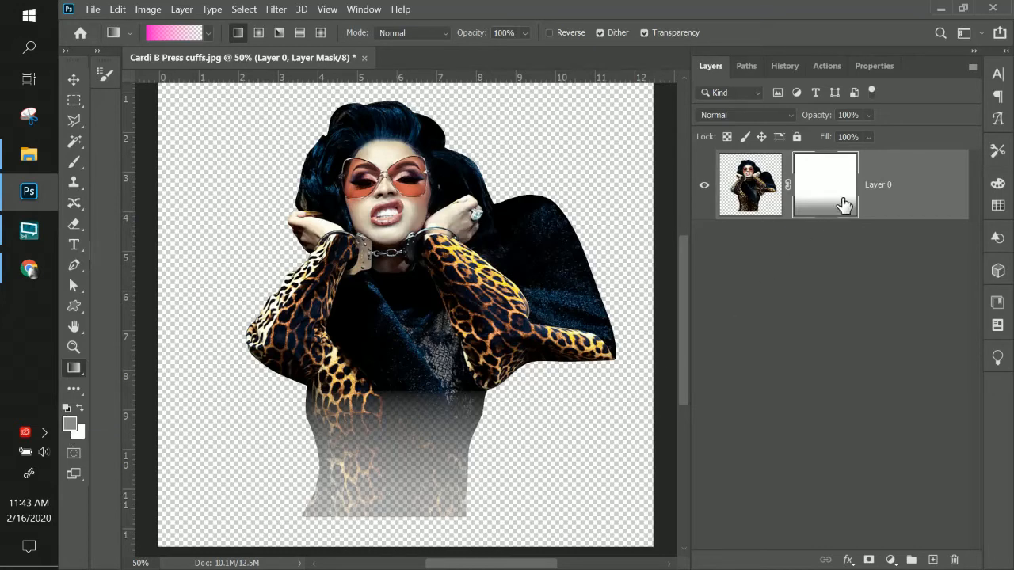
{"action": "key", "text": "ctrl+z"}
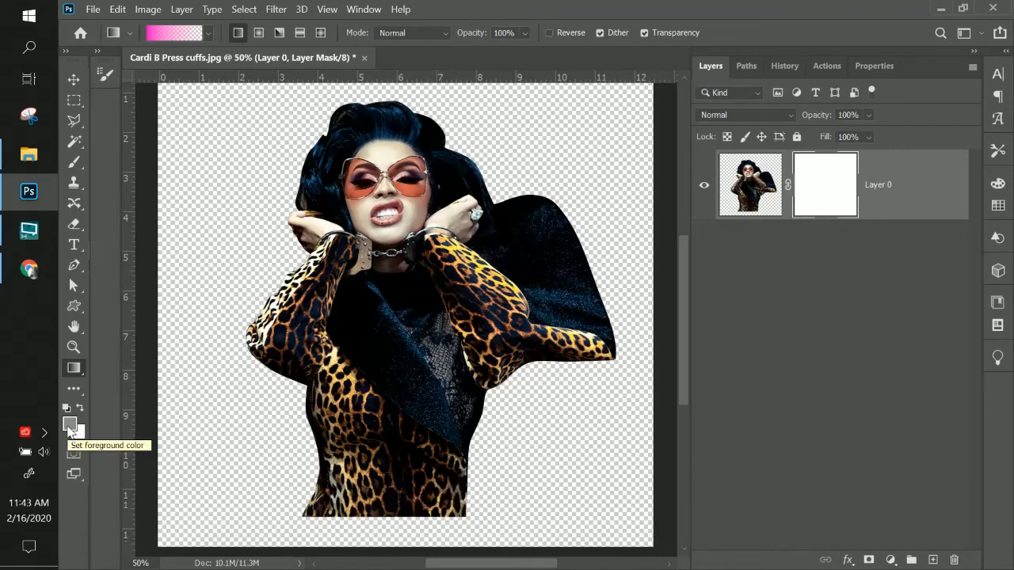
Step: Choose a black-to-transparent gradient for the mask and place a magenta layer beneath the portrait
{"action": "left_click", "coordinate": [70, 425]}
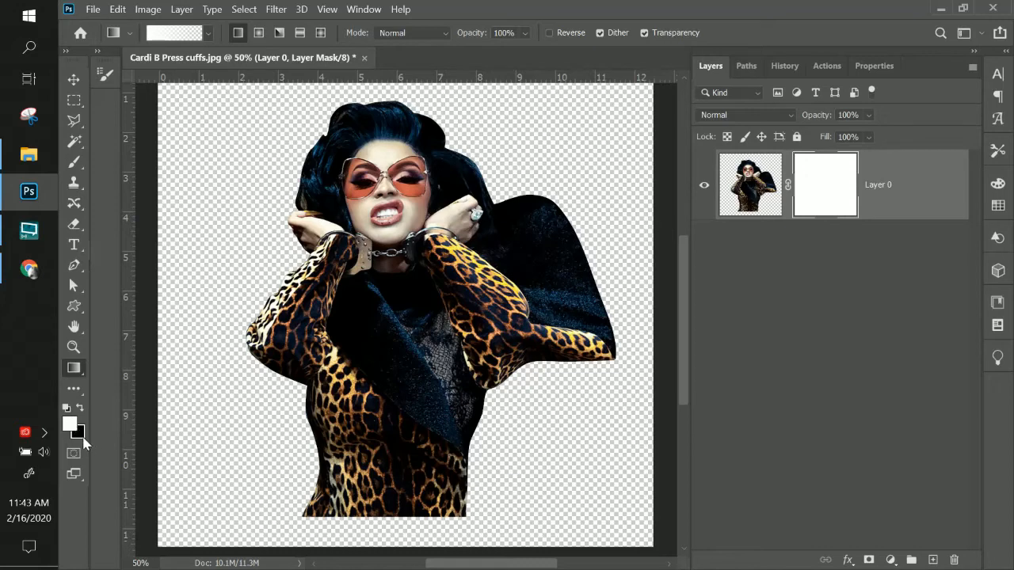
{"action": "mouse_move", "coordinate": [82, 414]}
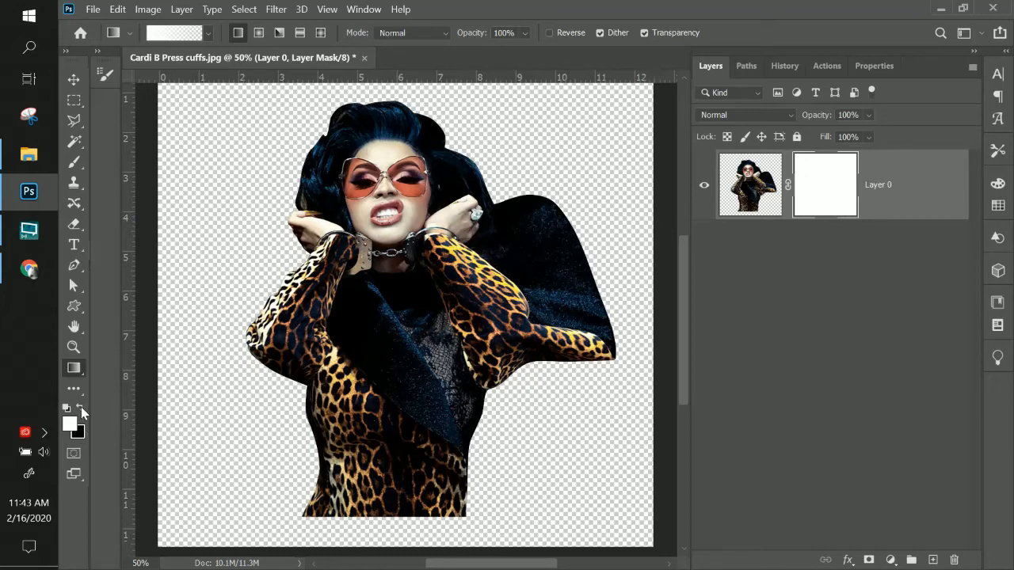
{"action": "left_click", "coordinate": [80, 407]}
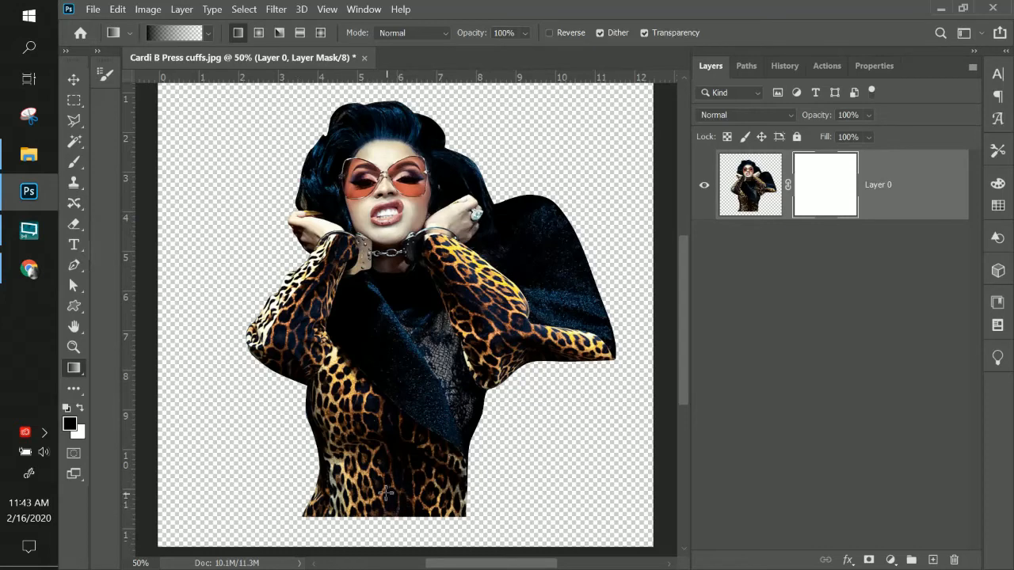
{"action": "mouse_move", "coordinate": [389, 539]}
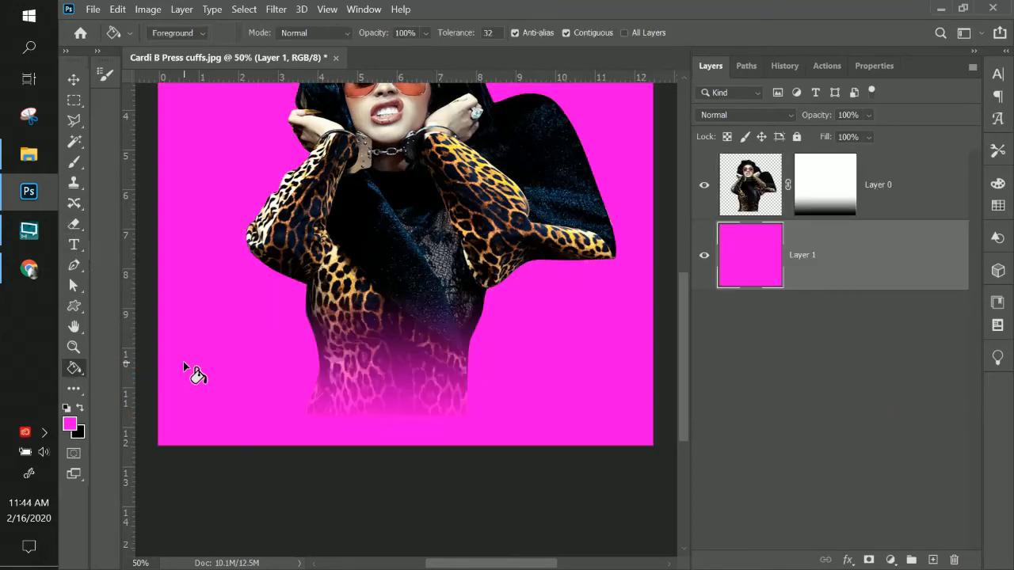
{"action": "mouse_move", "coordinate": [748, 317]}
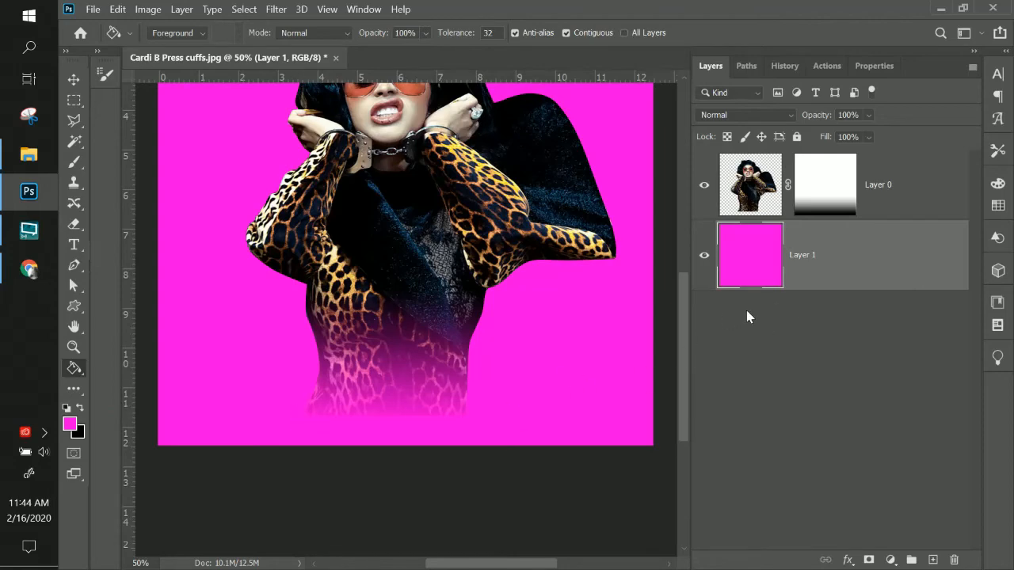
{"action": "key", "text": "ctrl+z"}
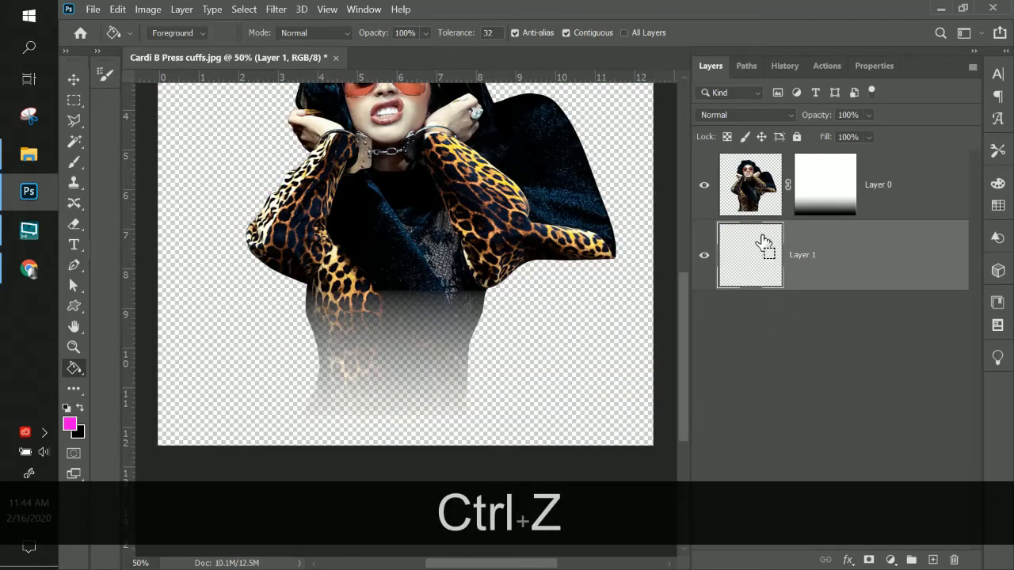
{"action": "left_click", "coordinate": [149, 9]}
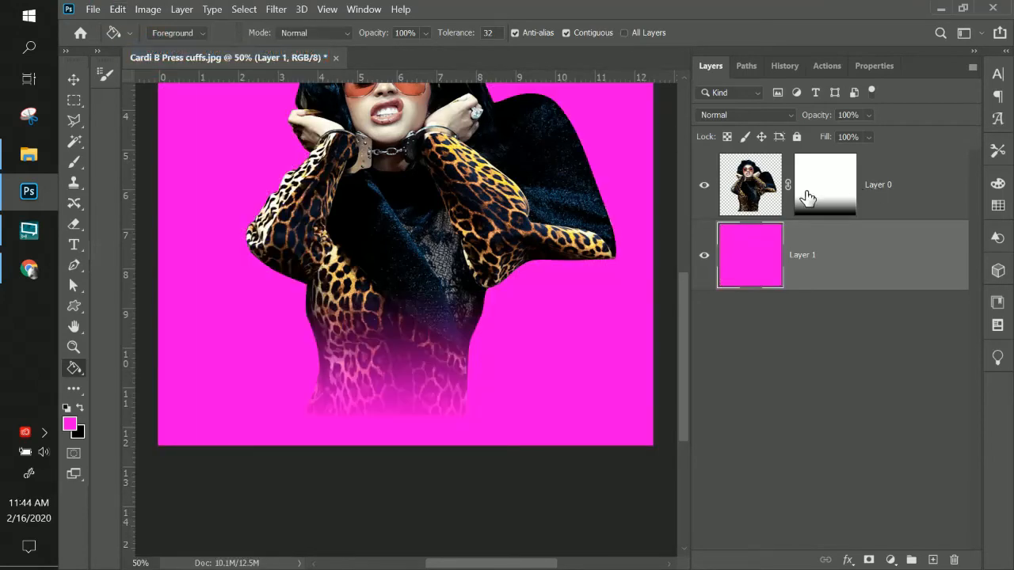
Step: Delete the portrait's layer mask and undo a fade painted directly on the layer
{"action": "right_click", "coordinate": [826, 184]}
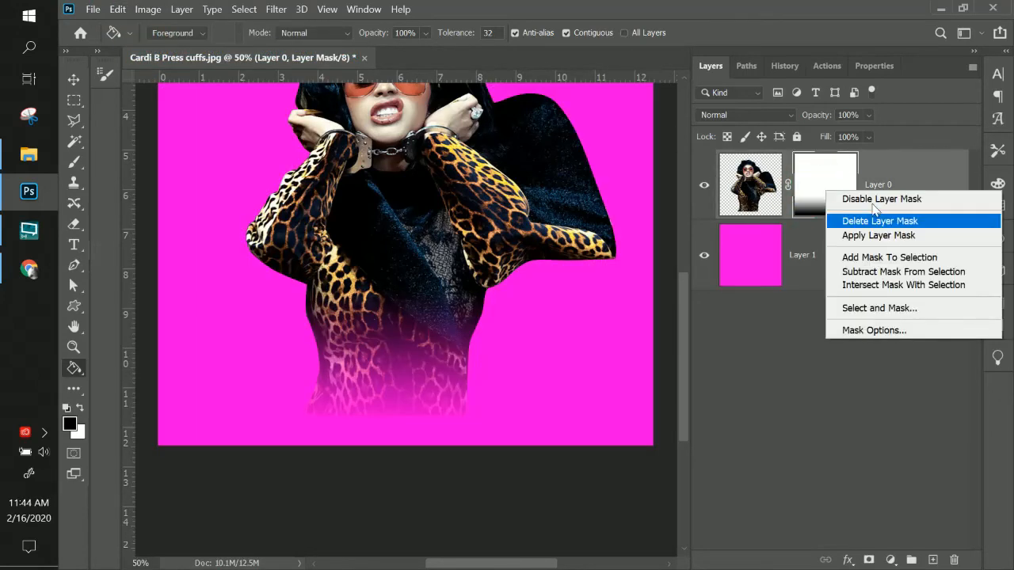
{"action": "left_click", "coordinate": [880, 221]}
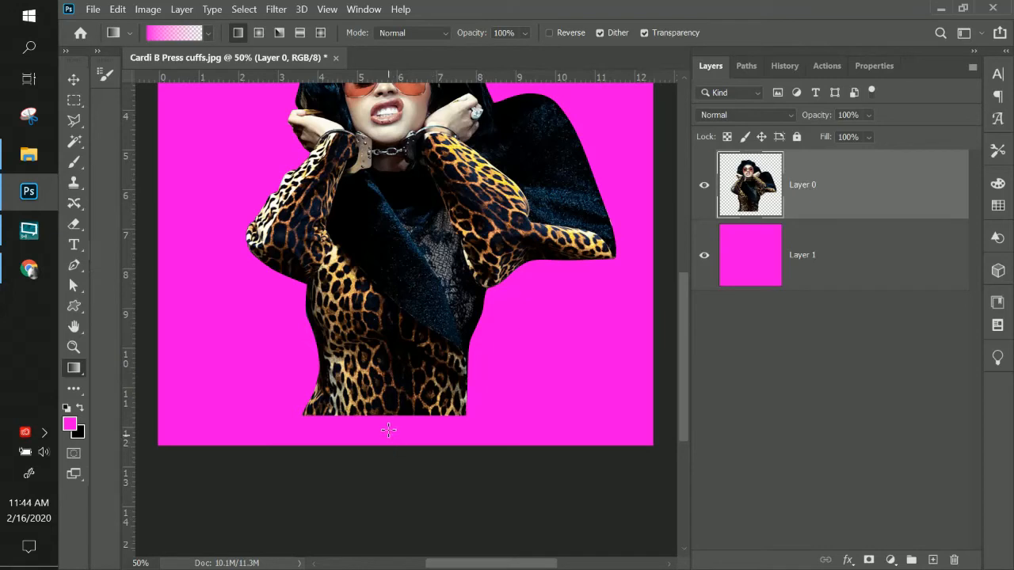
{"action": "mouse_move", "coordinate": [389, 404]}
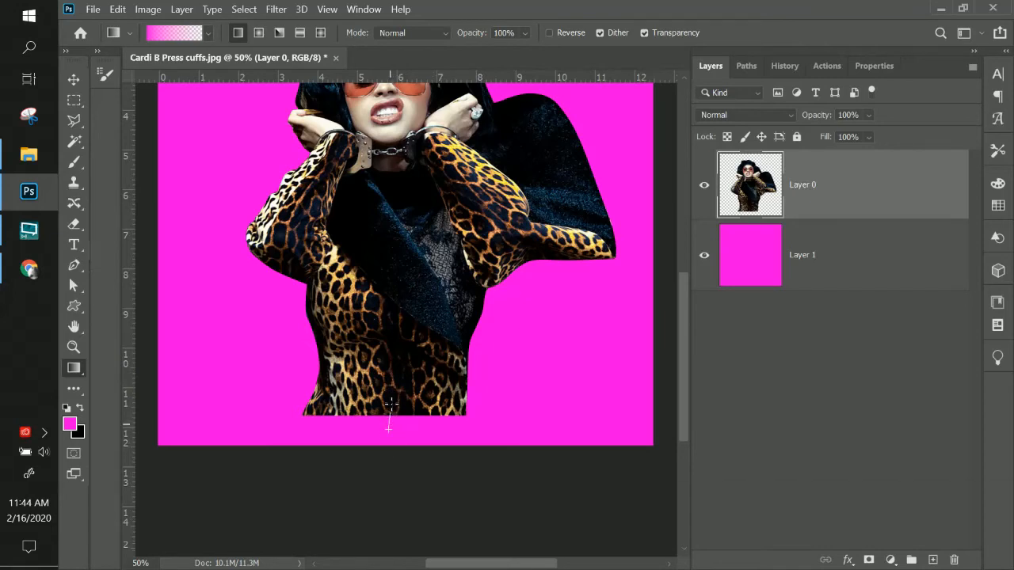
{"action": "key", "text": "shift"}
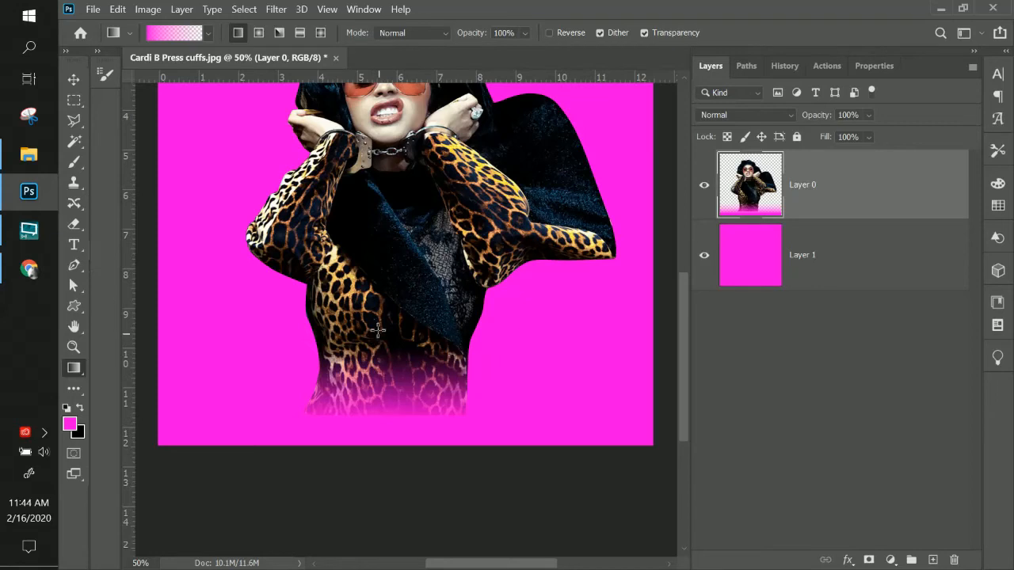
{"action": "mouse_move", "coordinate": [403, 393]}
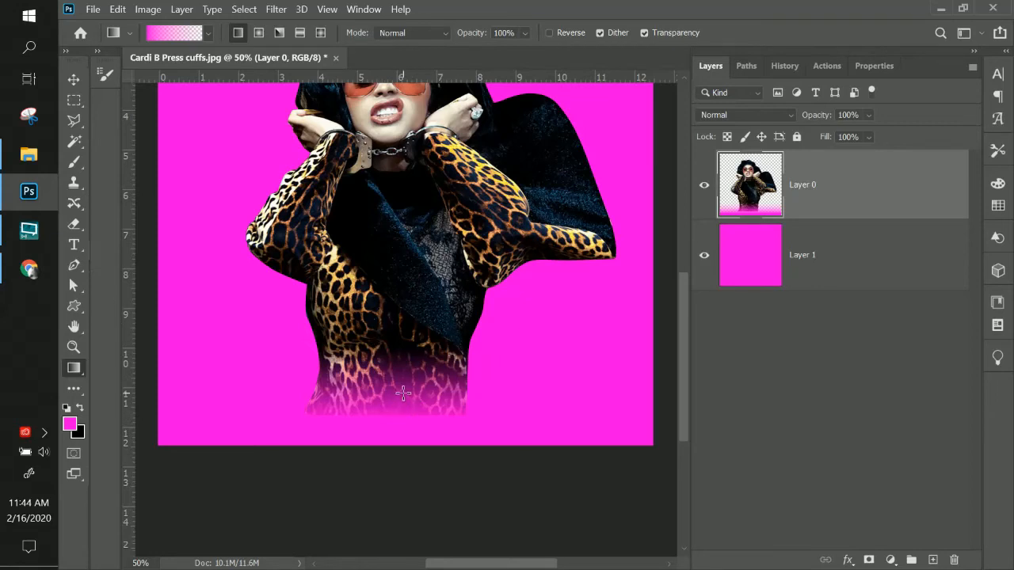
{"action": "mouse_move", "coordinate": [404, 352]}
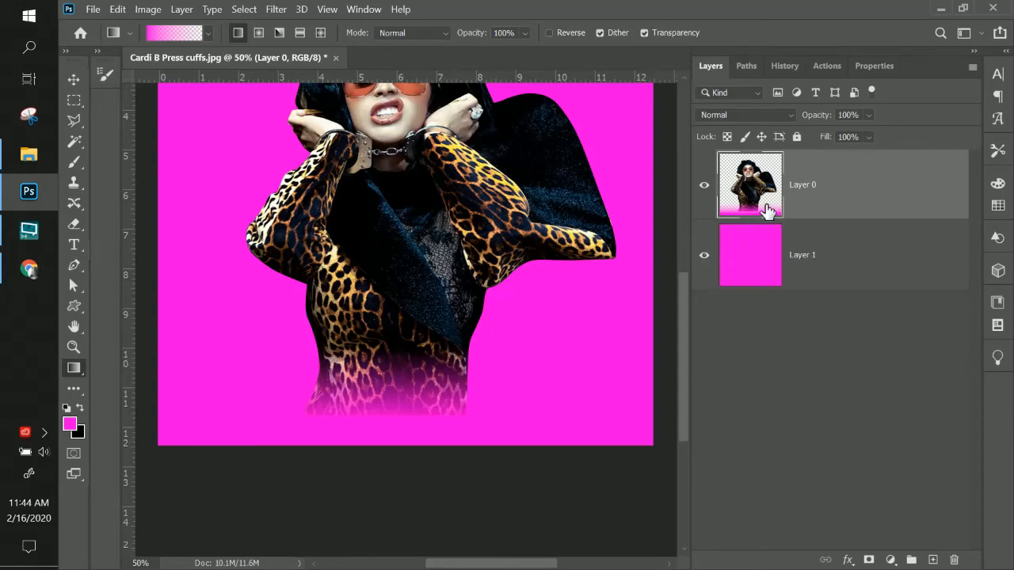
{"action": "mouse_move", "coordinate": [499, 428]}
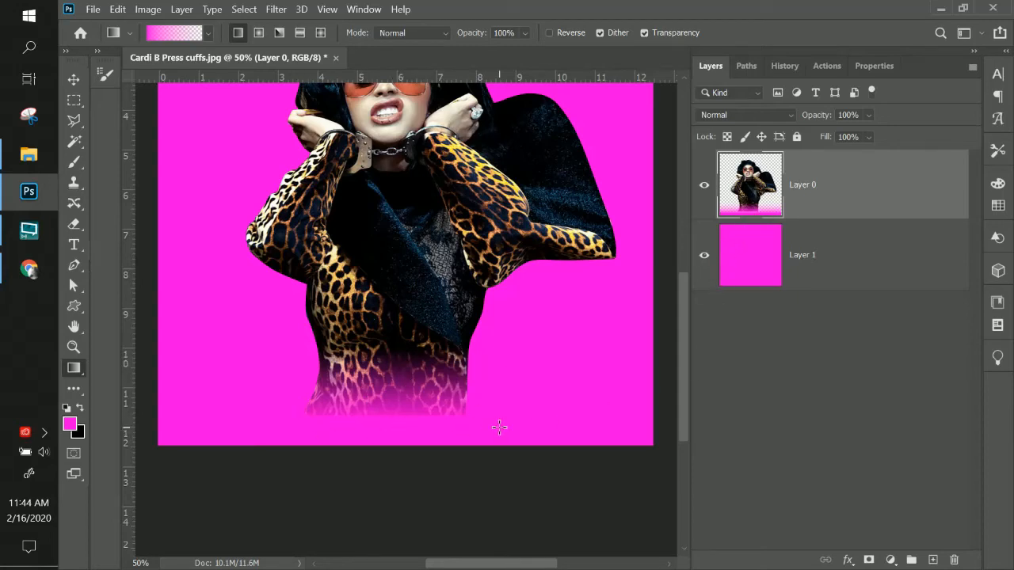
{"action": "key", "text": "ctrl+z"}
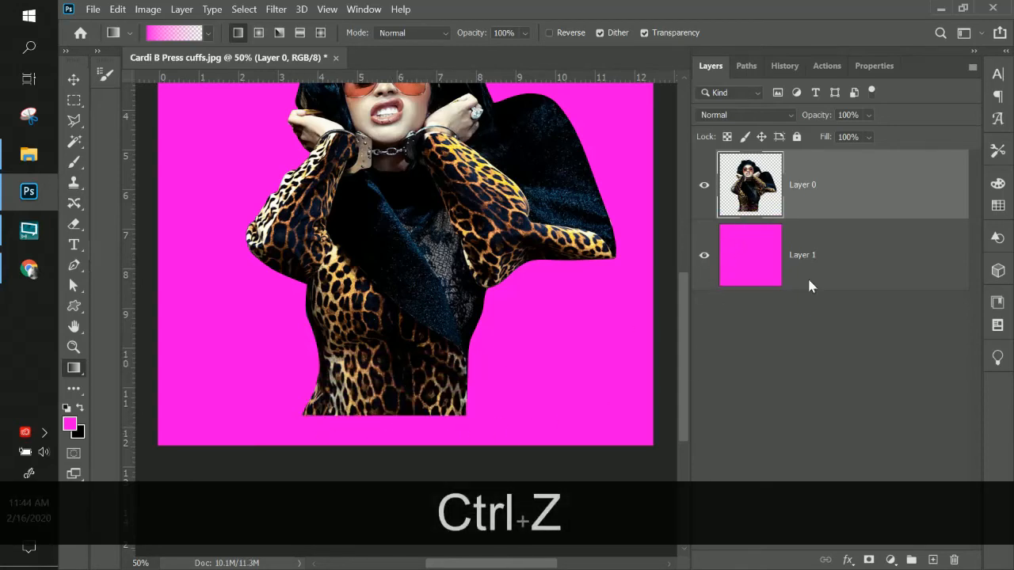
Step: Add a new layer mask and draw a vertical black-to-transparent gradient fading the bottom into magenta
{"action": "left_click", "coordinate": [869, 561]}
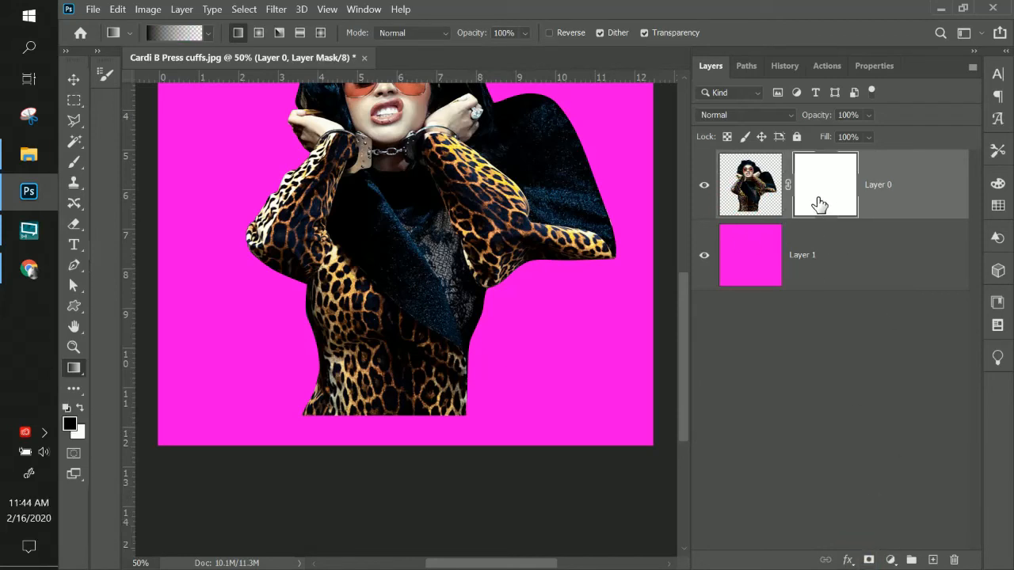
{"action": "left_click", "coordinate": [825, 184]}
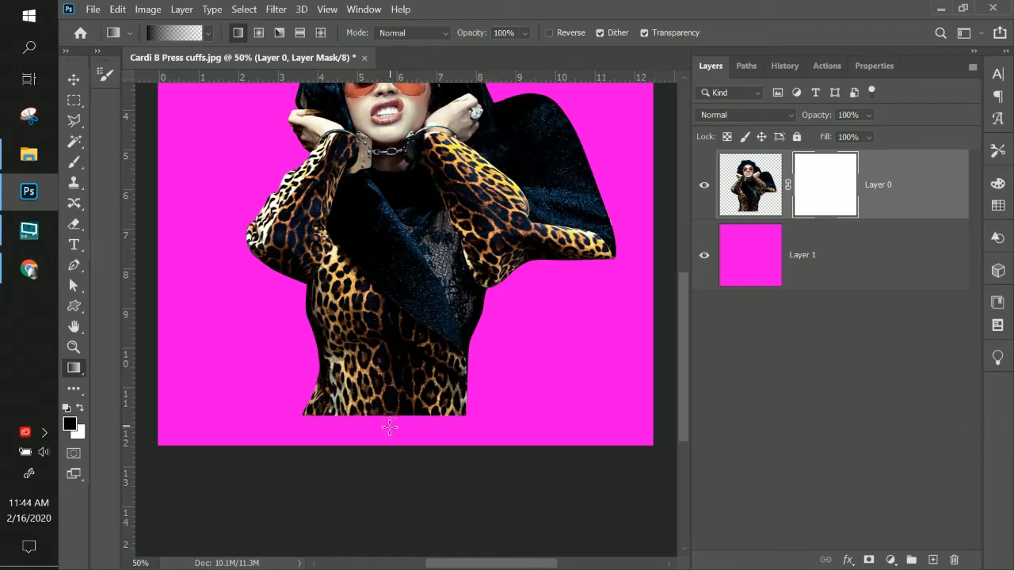
{"action": "key", "text": "shift"}
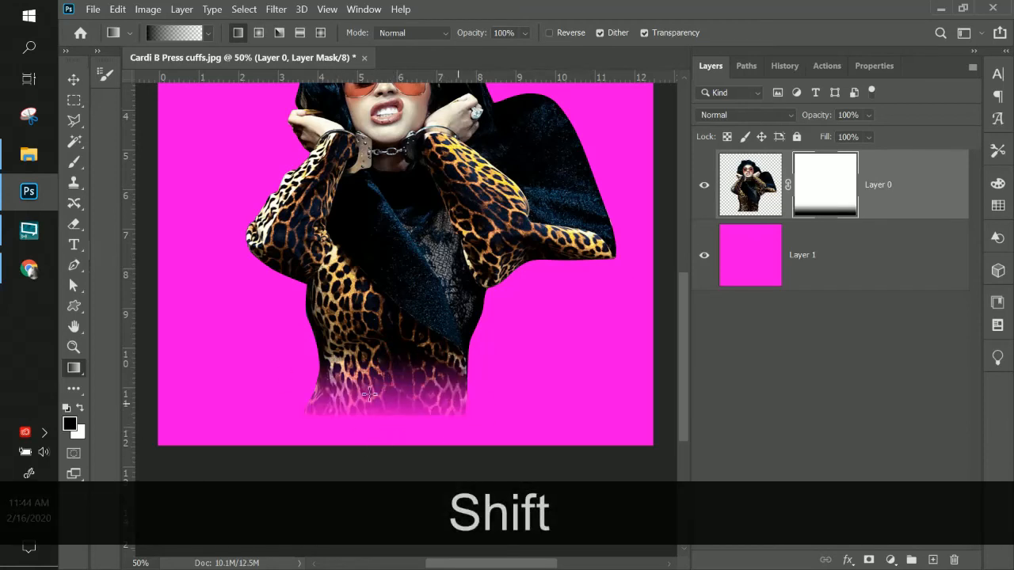
{"action": "key", "text": "ctrl+z"}
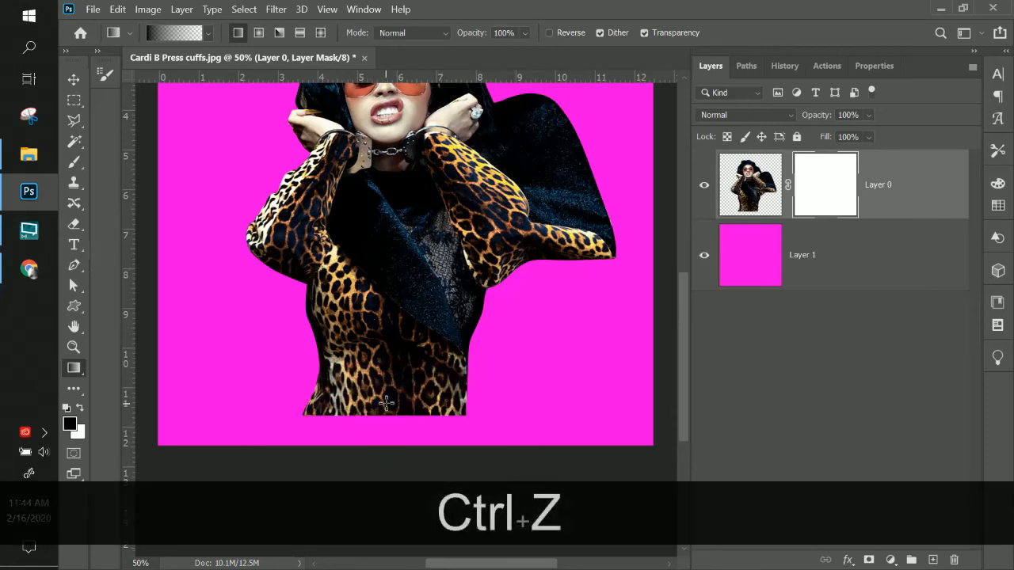
{"action": "left_click_drag", "start_coordinate": [389, 301], "coordinate": [388, 412]}
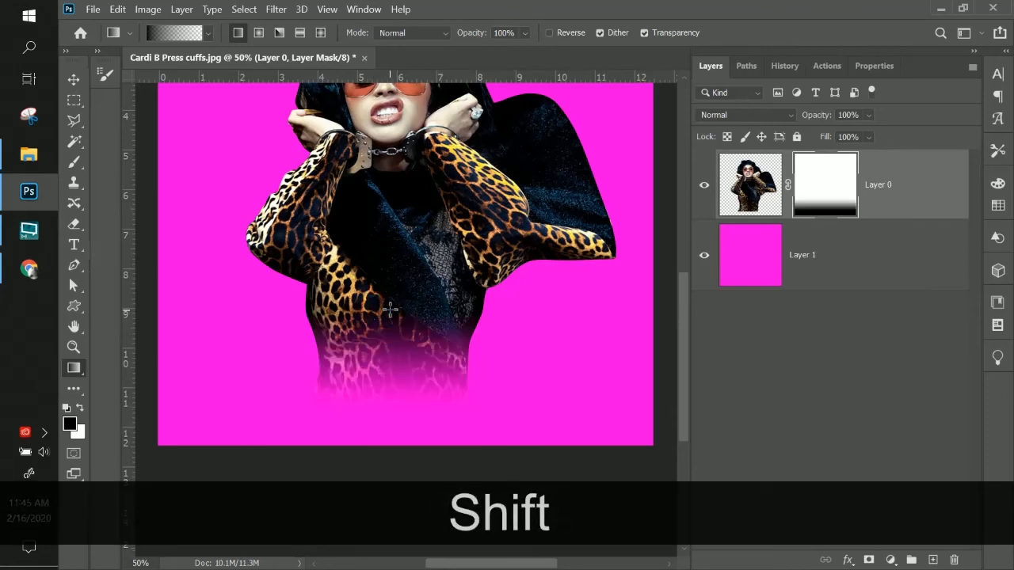